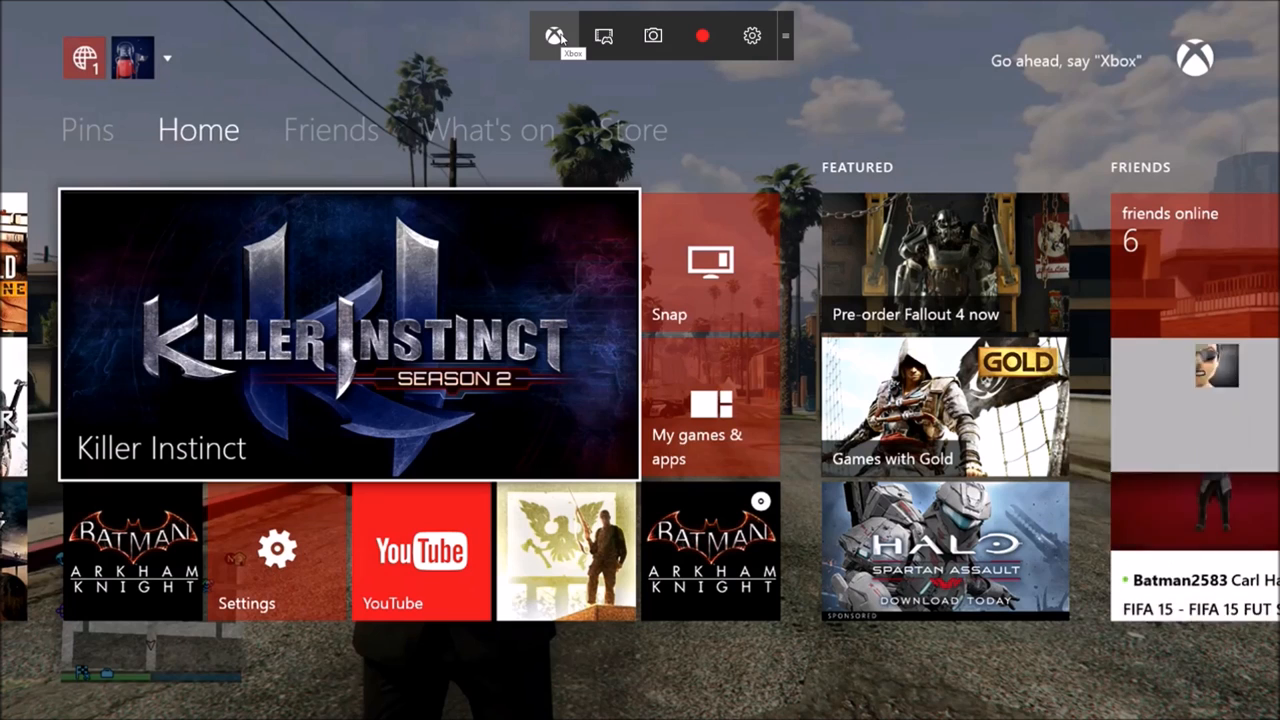
{"action": "mouse_move", "coordinate": [603, 36]}
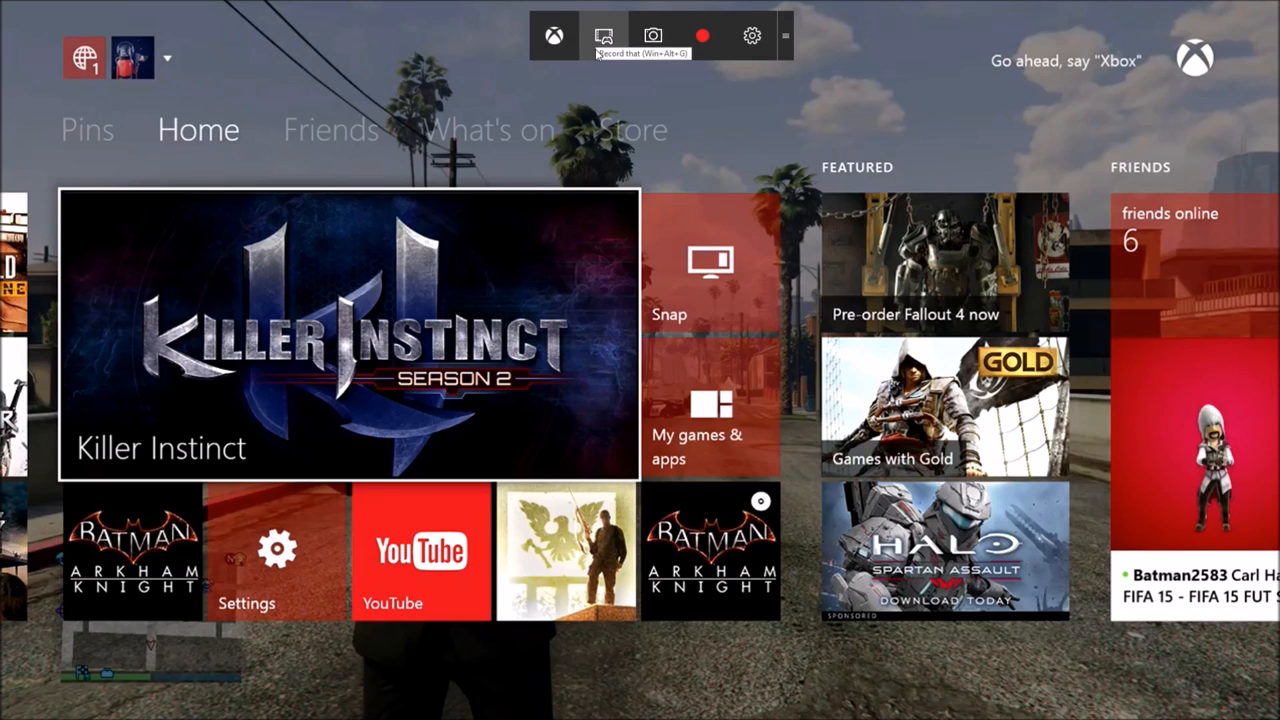
{"action": "mouse_move", "coordinate": [653, 36]}
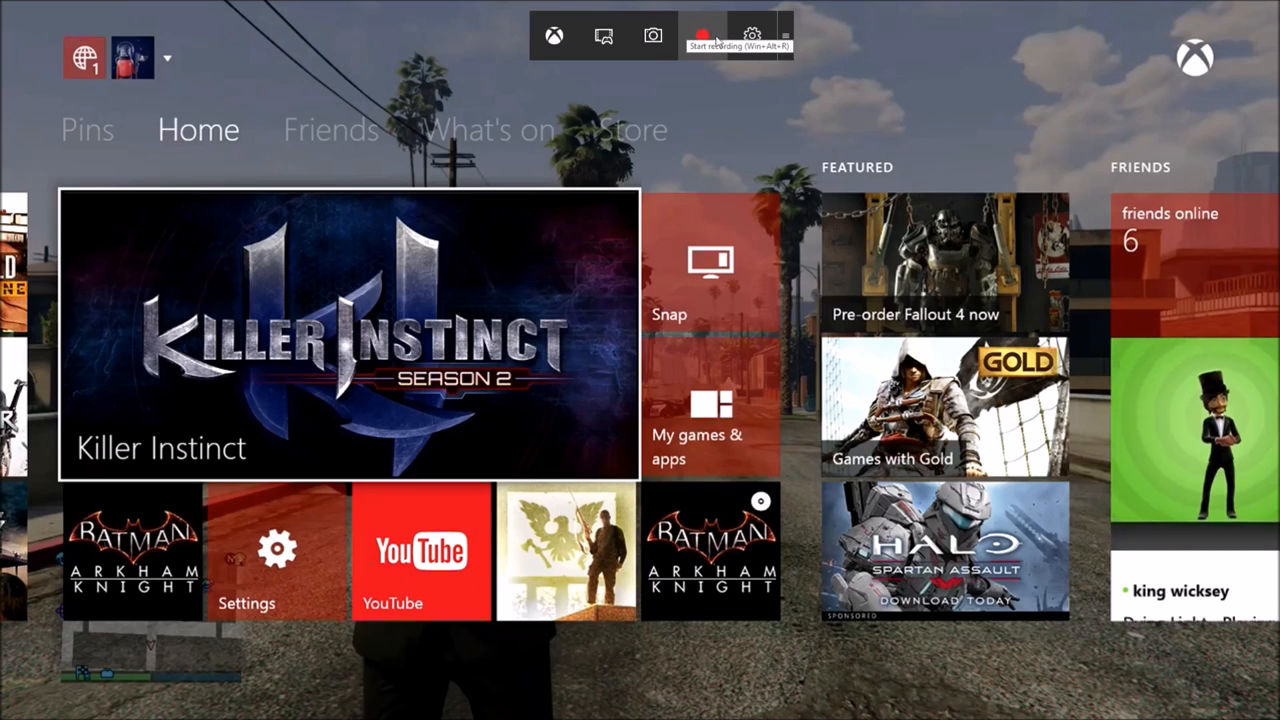
Show Game bar settings: background recording for the last 10 minutes, 1-hour clip limit
{"action": "left_click", "coordinate": [751, 36]}
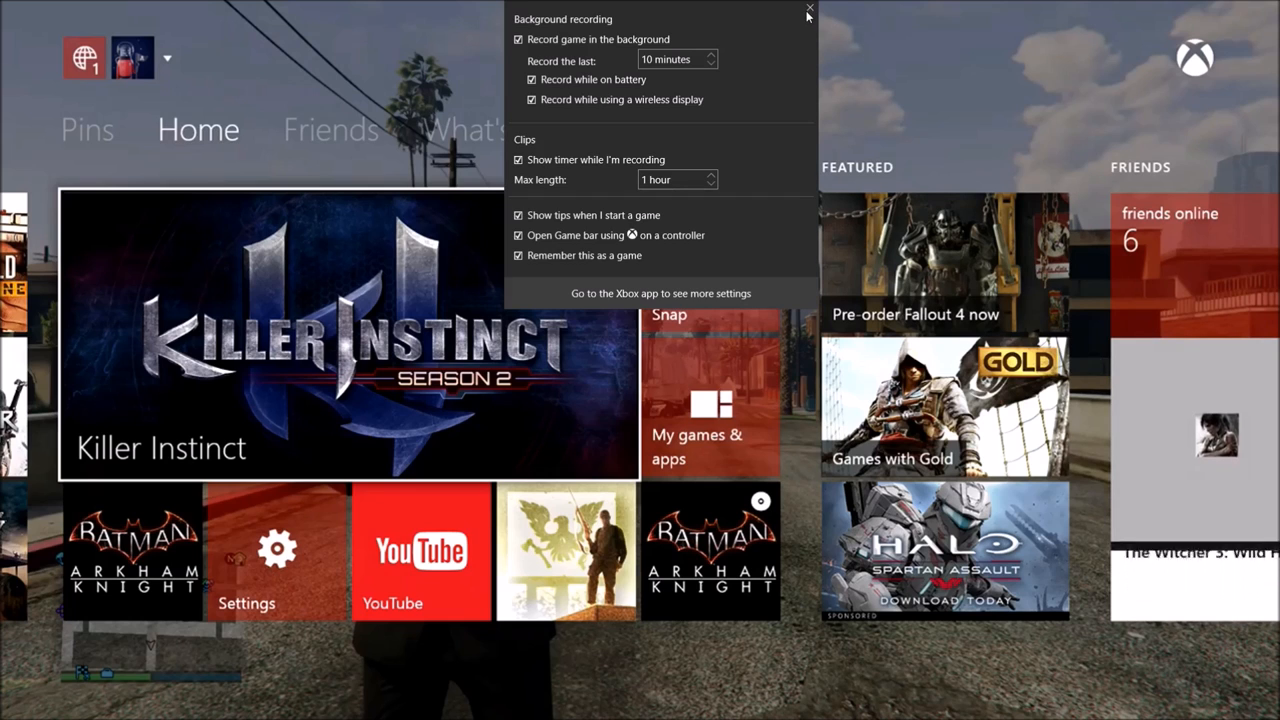
Close the Game bar recording settings, returning to the live Xbox One stream
{"action": "left_click", "coordinate": [809, 10]}
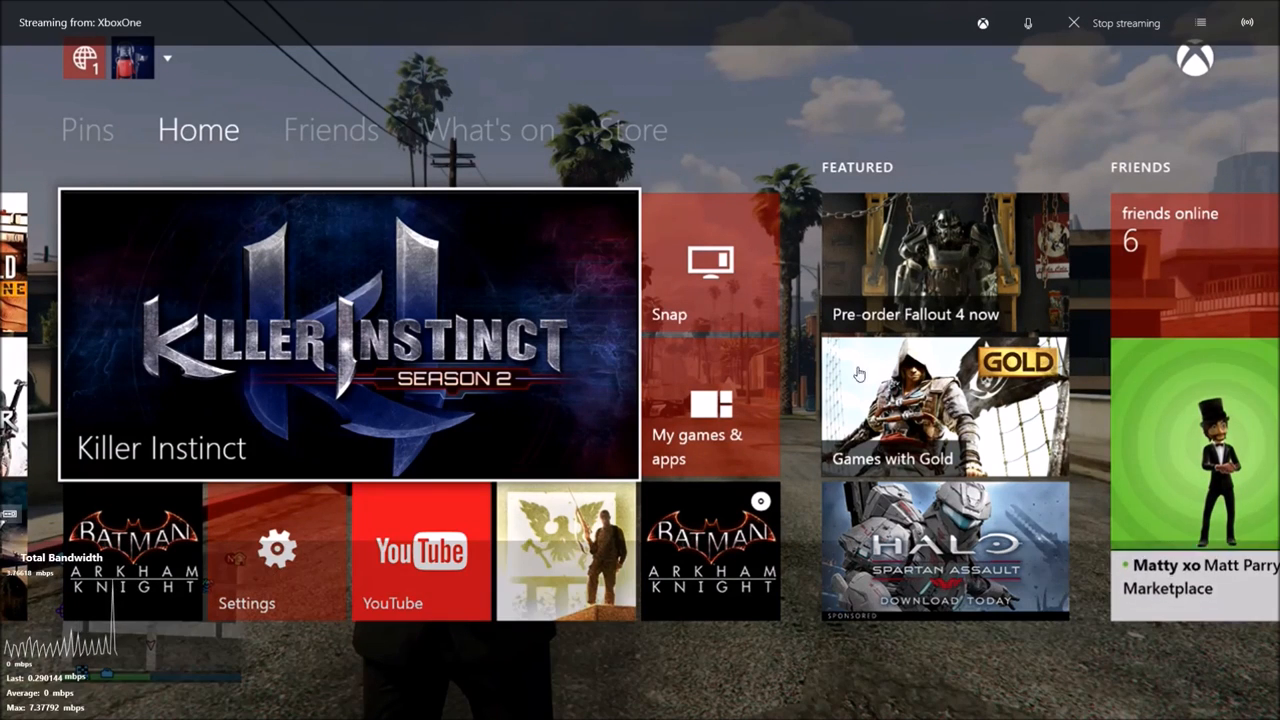
{"action": "mouse_move", "coordinate": [573, 228]}
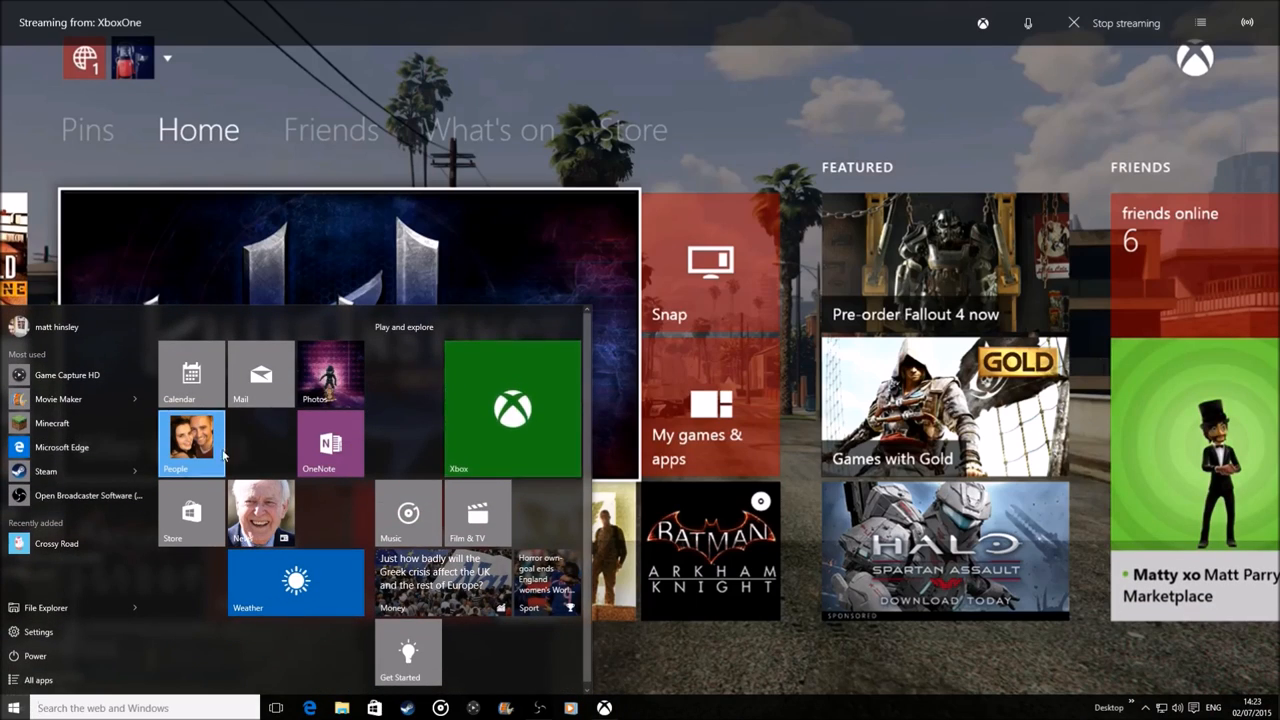
Launch Photos to see the July 2015 collection, then close it
{"action": "left_click", "coordinate": [331, 374]}
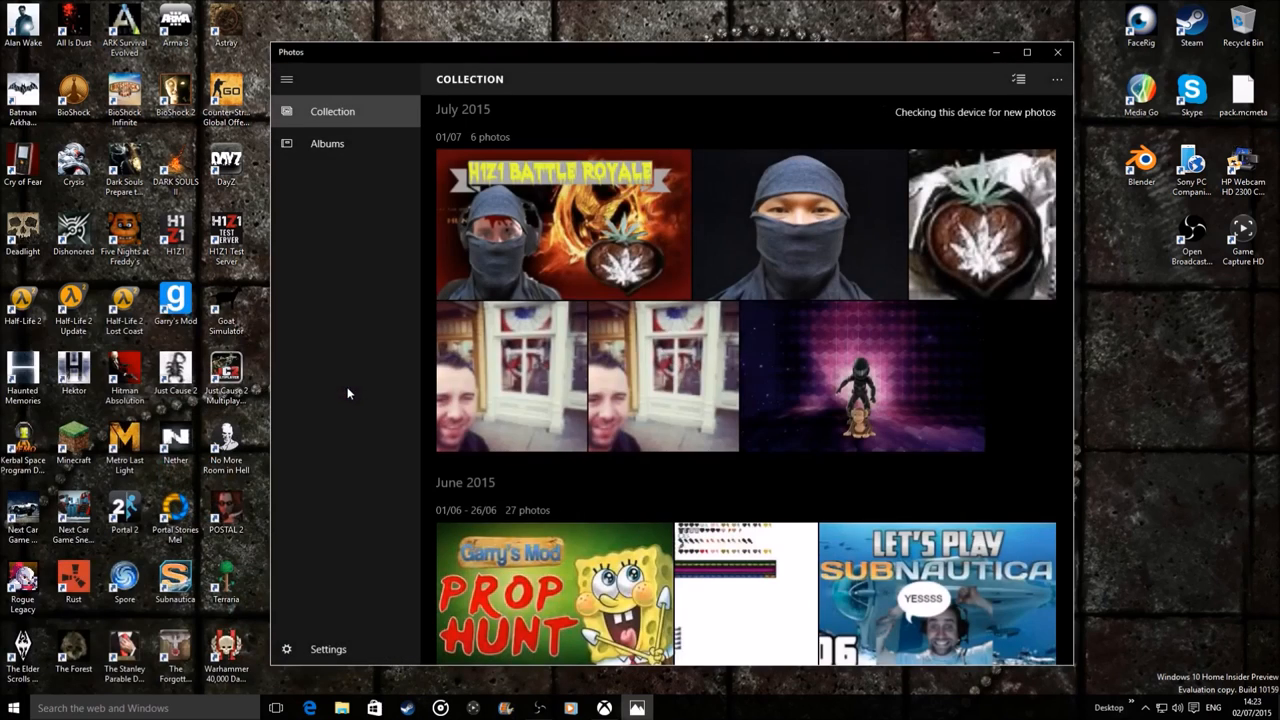
{"action": "left_click", "coordinate": [1057, 52]}
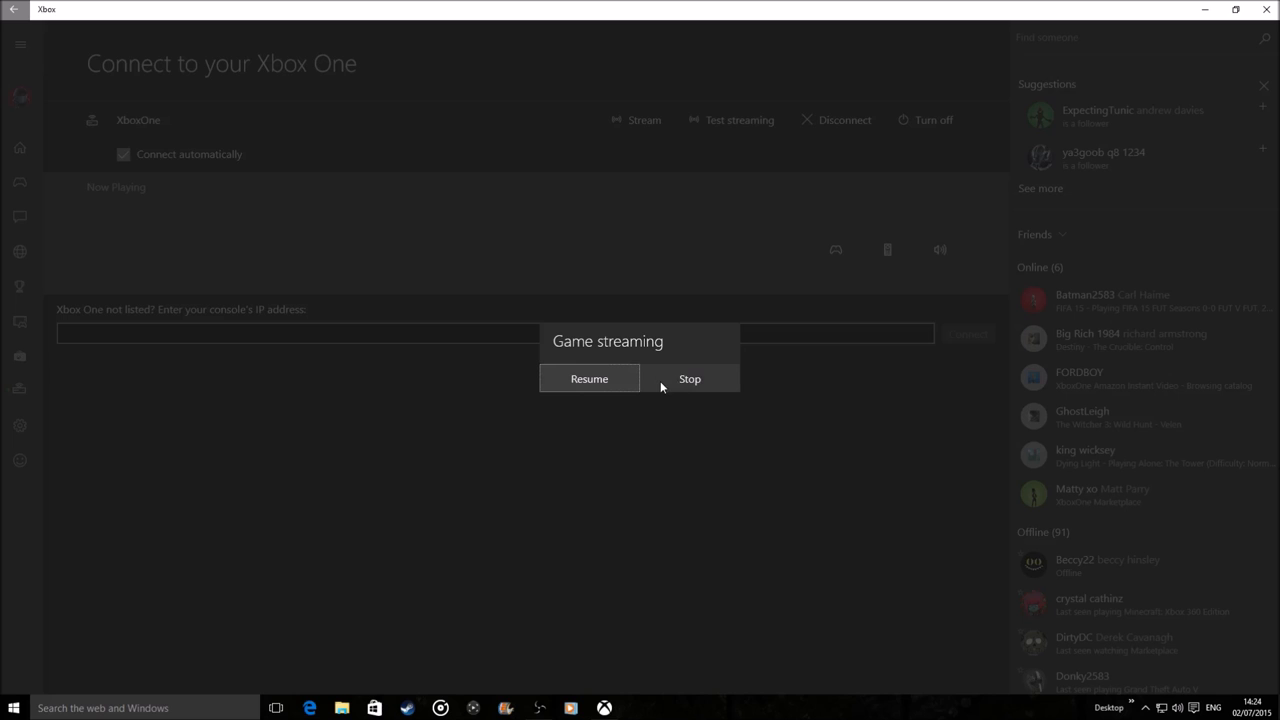
Stop the game streaming session and dismiss the feedback thank-you message
{"action": "left_click", "coordinate": [689, 378]}
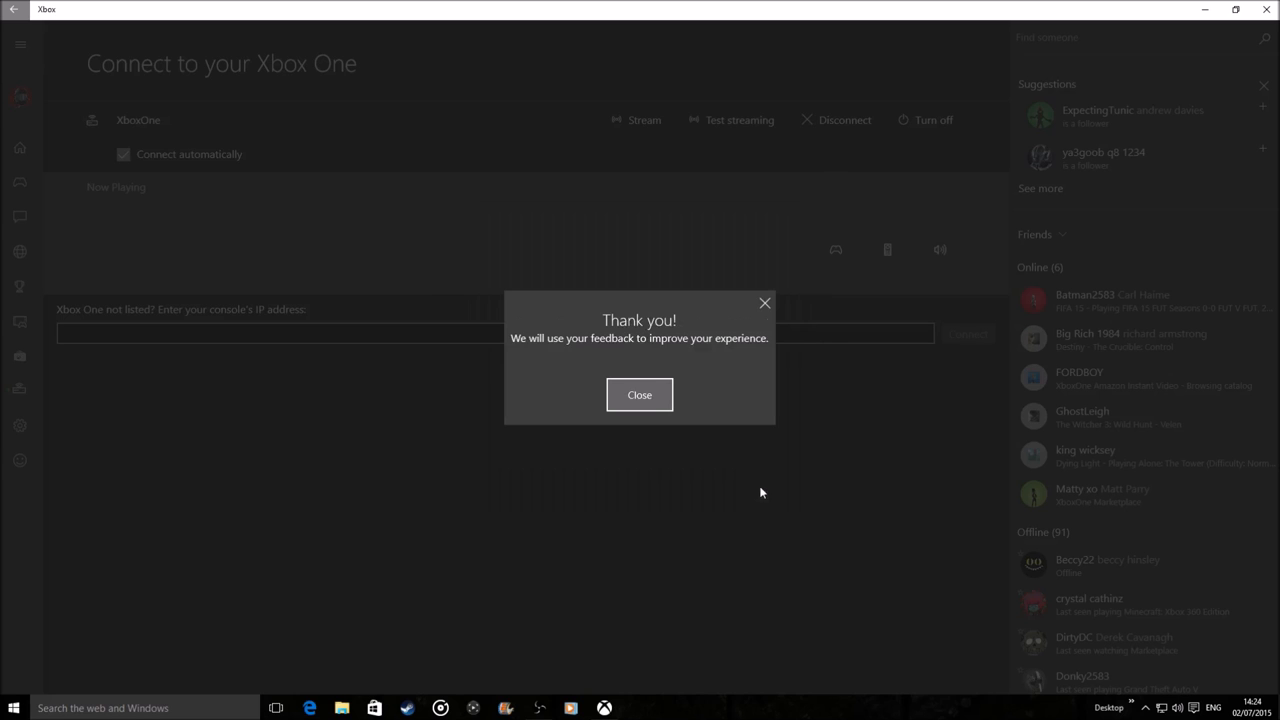
{"action": "left_click", "coordinate": [639, 394]}
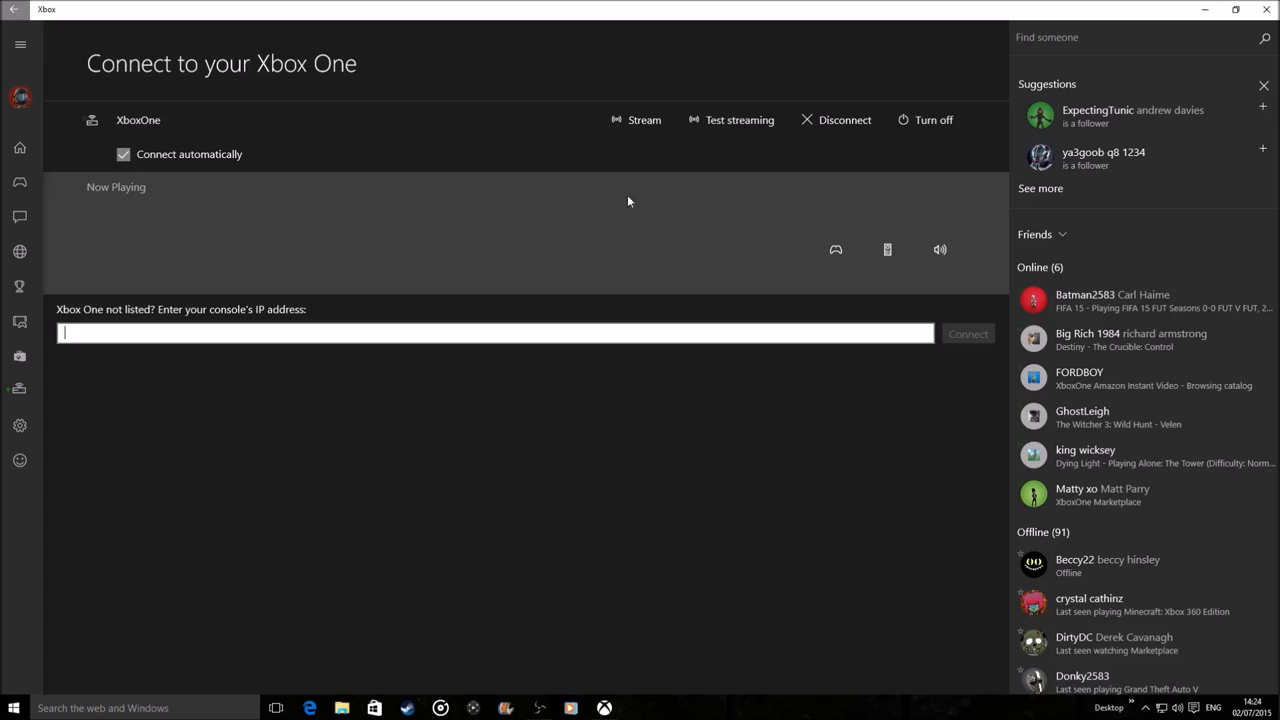
{"action": "mouse_move", "coordinate": [72, 492]}
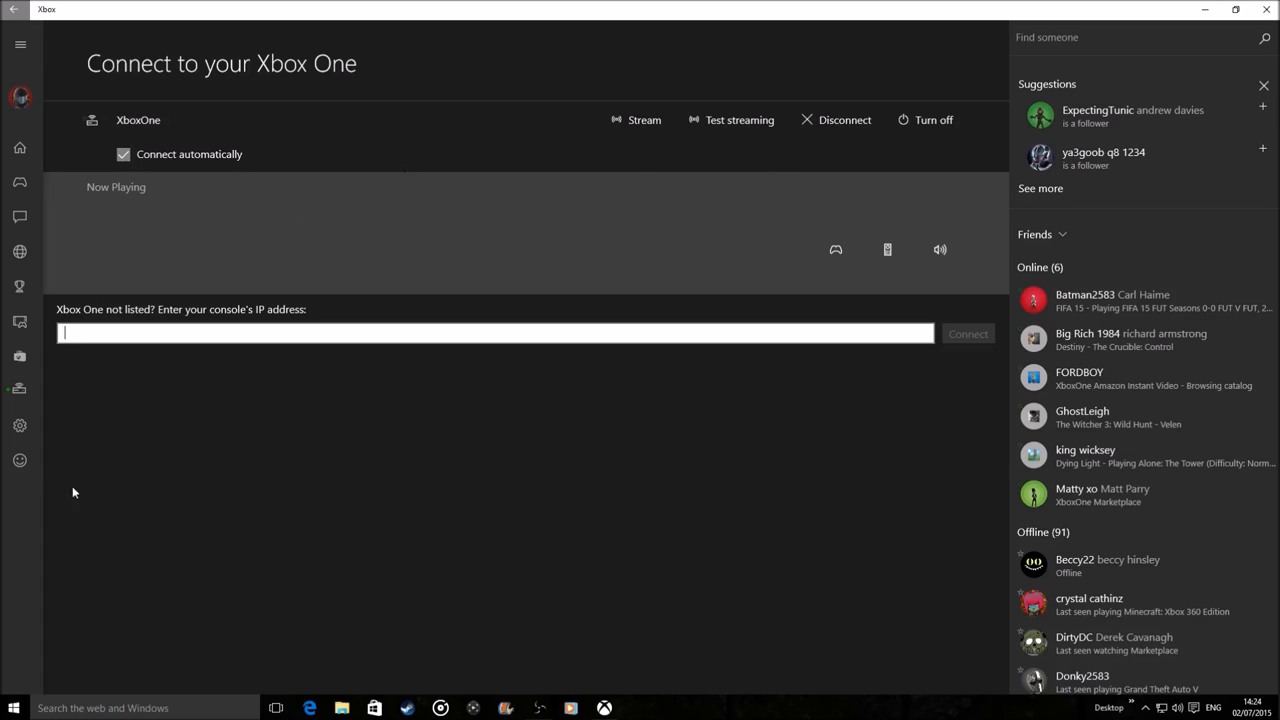
{"action": "mouse_move", "coordinate": [1087, 6]}
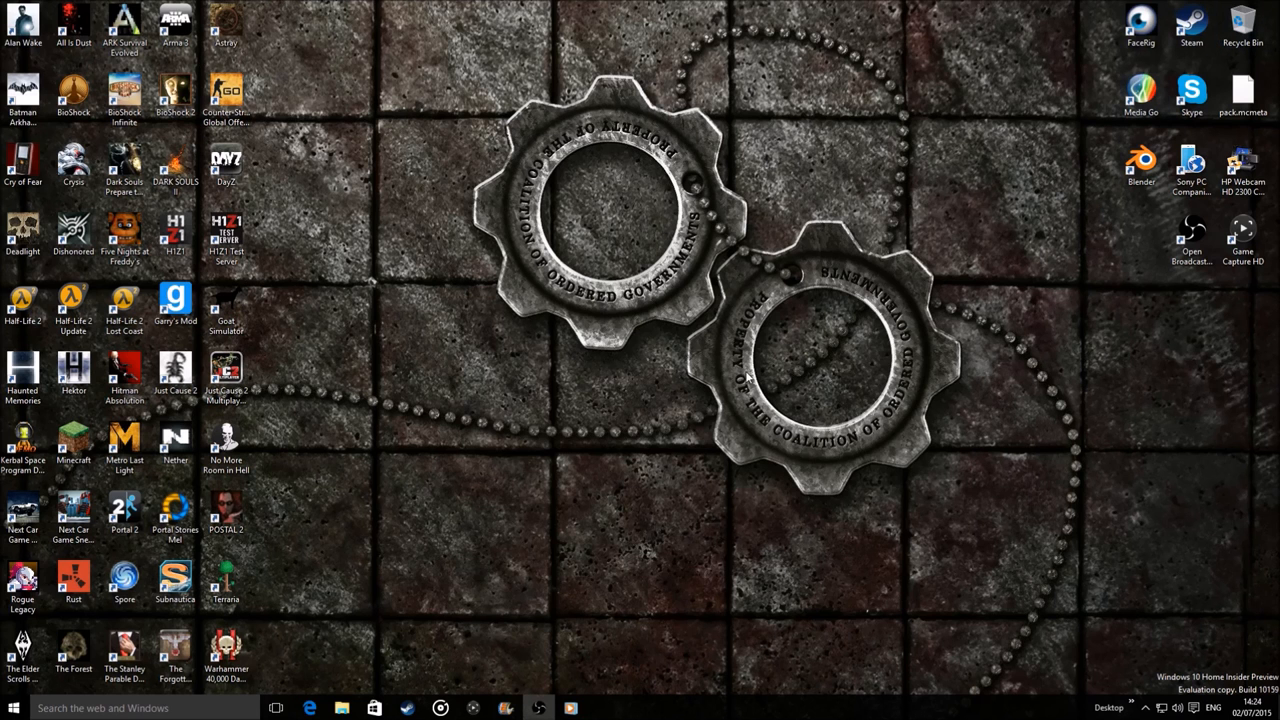
{"action": "mouse_move", "coordinate": [658, 436]}
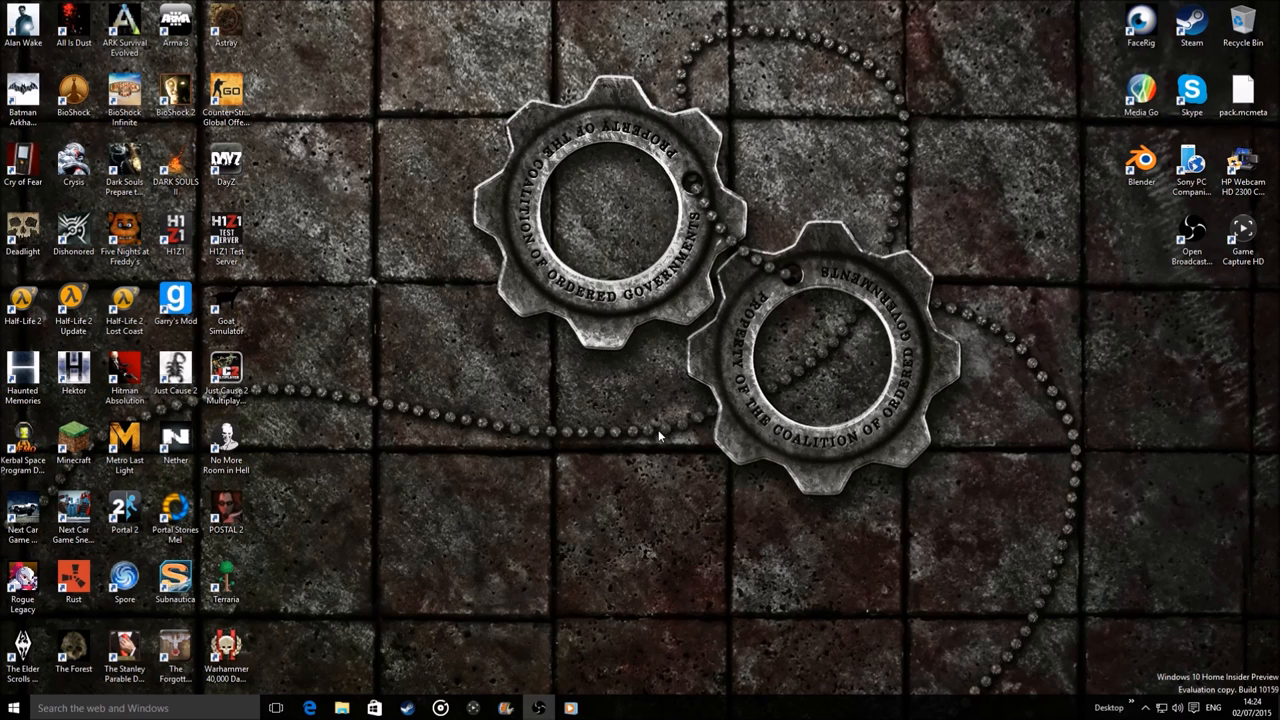
{"action": "mouse_move", "coordinate": [650, 445]}
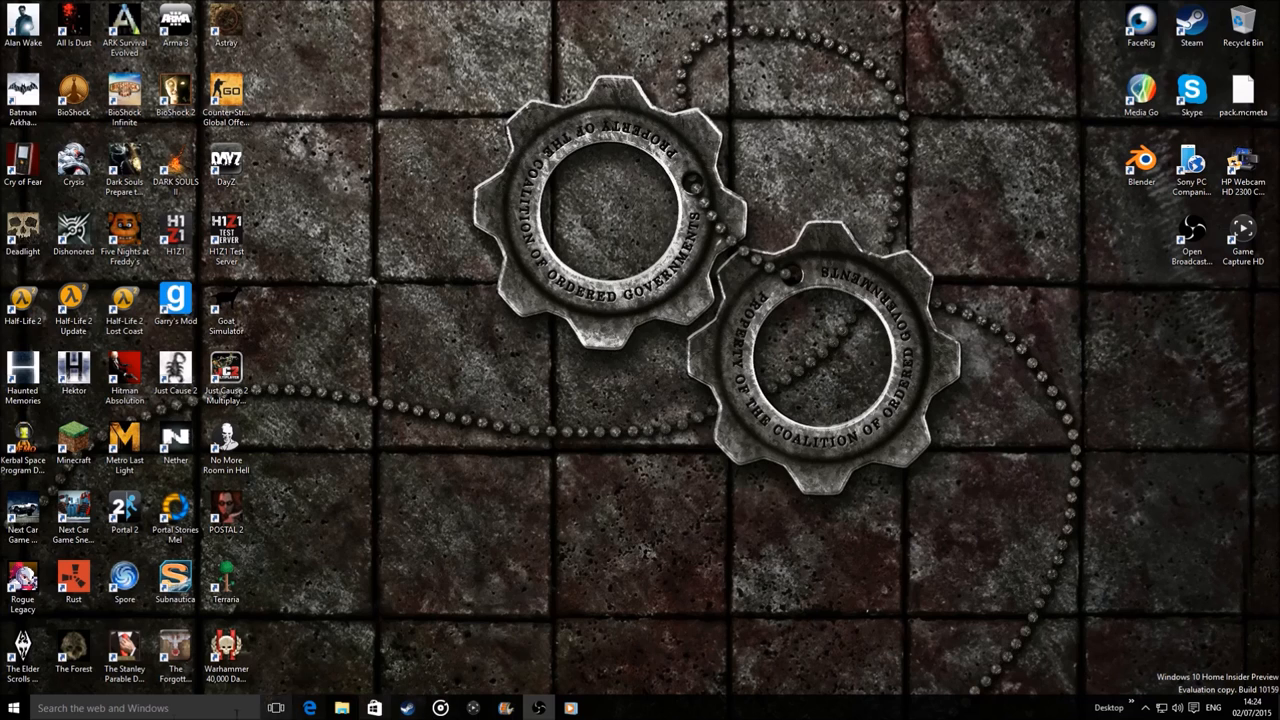
Open the Start menu's All apps list and scroll down to Xbox Avatars
{"action": "left_click", "coordinate": [13, 708]}
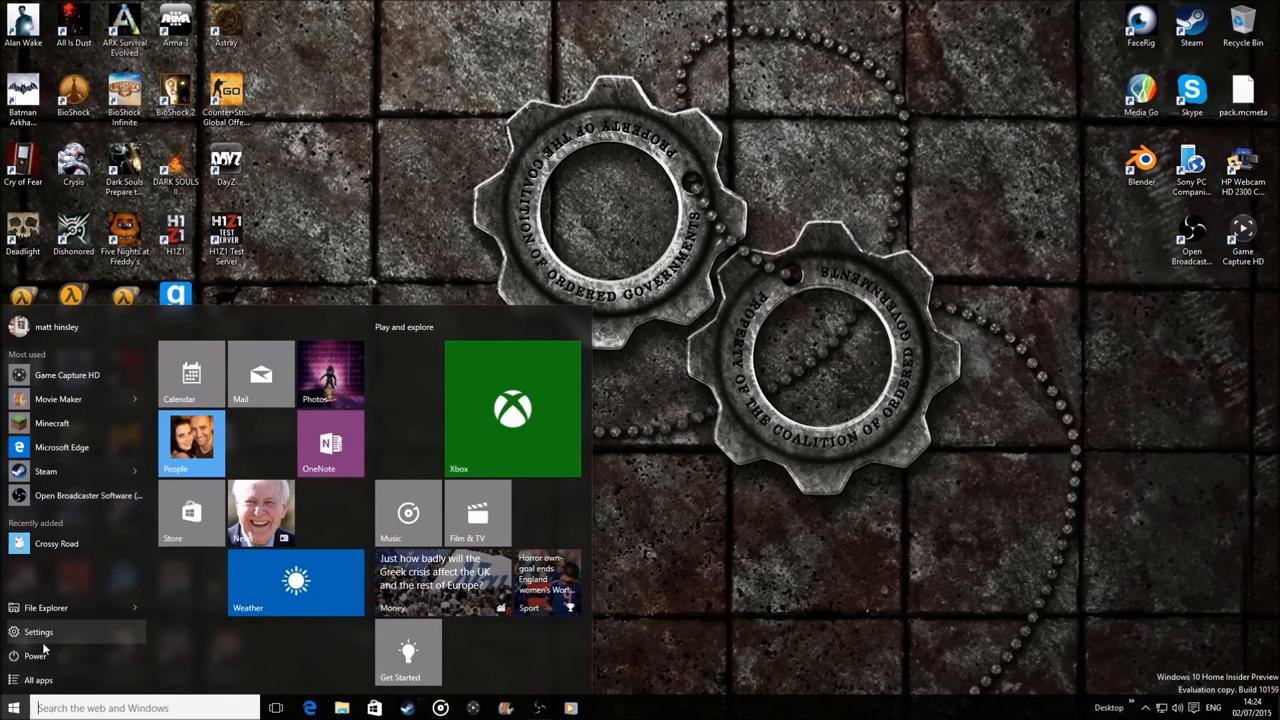
{"action": "left_click", "coordinate": [38, 680]}
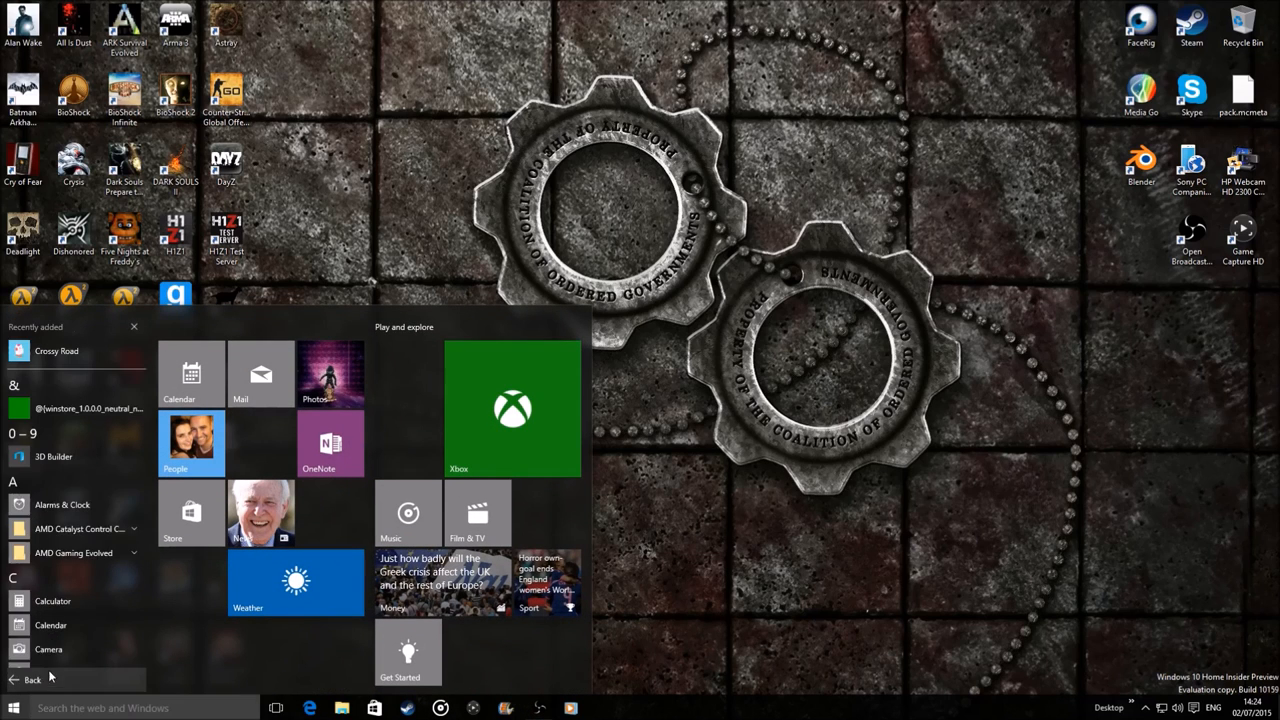
{"action": "scroll", "scroll_direction": "down", "scroll_amount": 3}
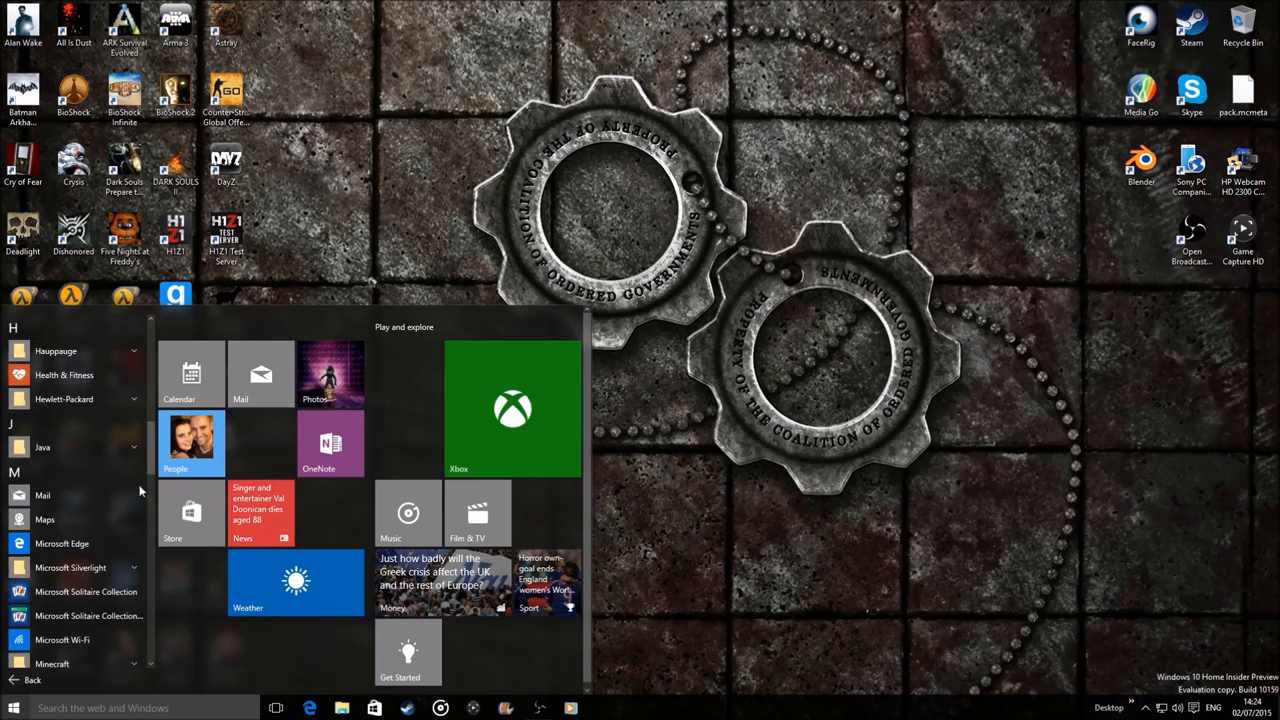
{"action": "scroll", "scroll_direction": "down", "scroll_amount": 3}
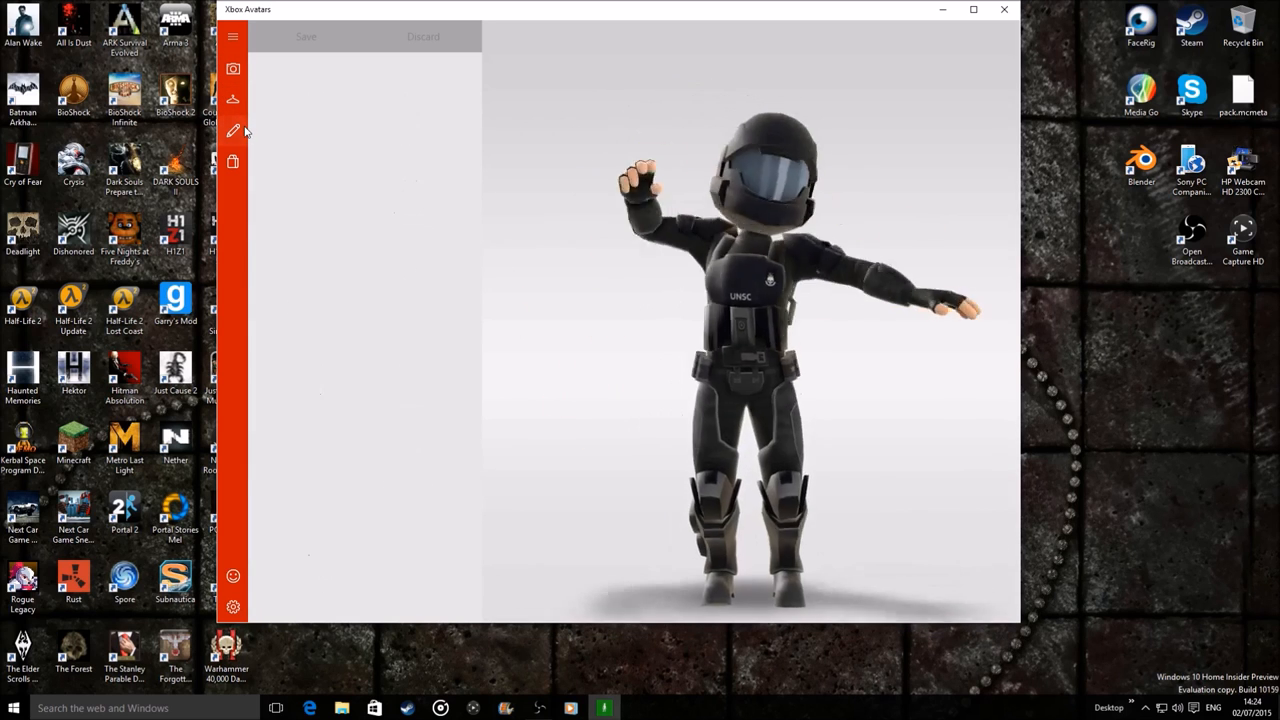
Show the avatar's face and body customization categories, then close Xbox Avatars
{"action": "left_click", "coordinate": [233, 37]}
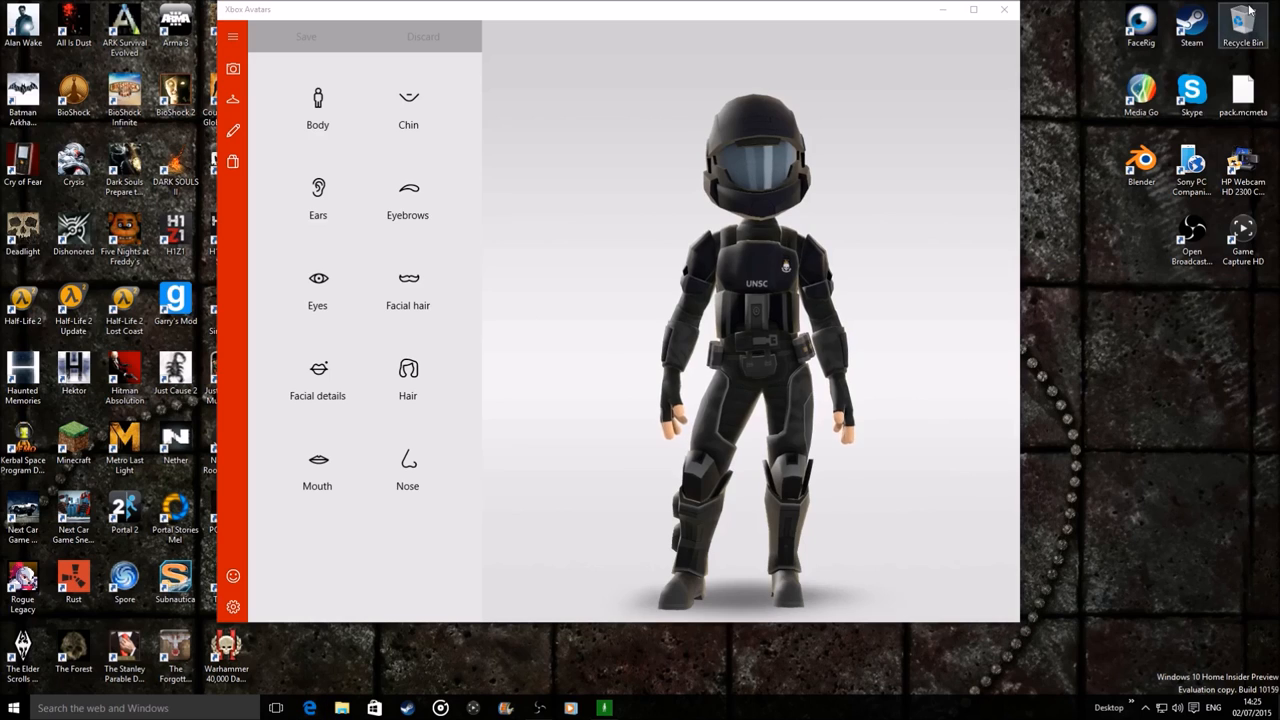
{"action": "left_click", "coordinate": [1003, 9]}
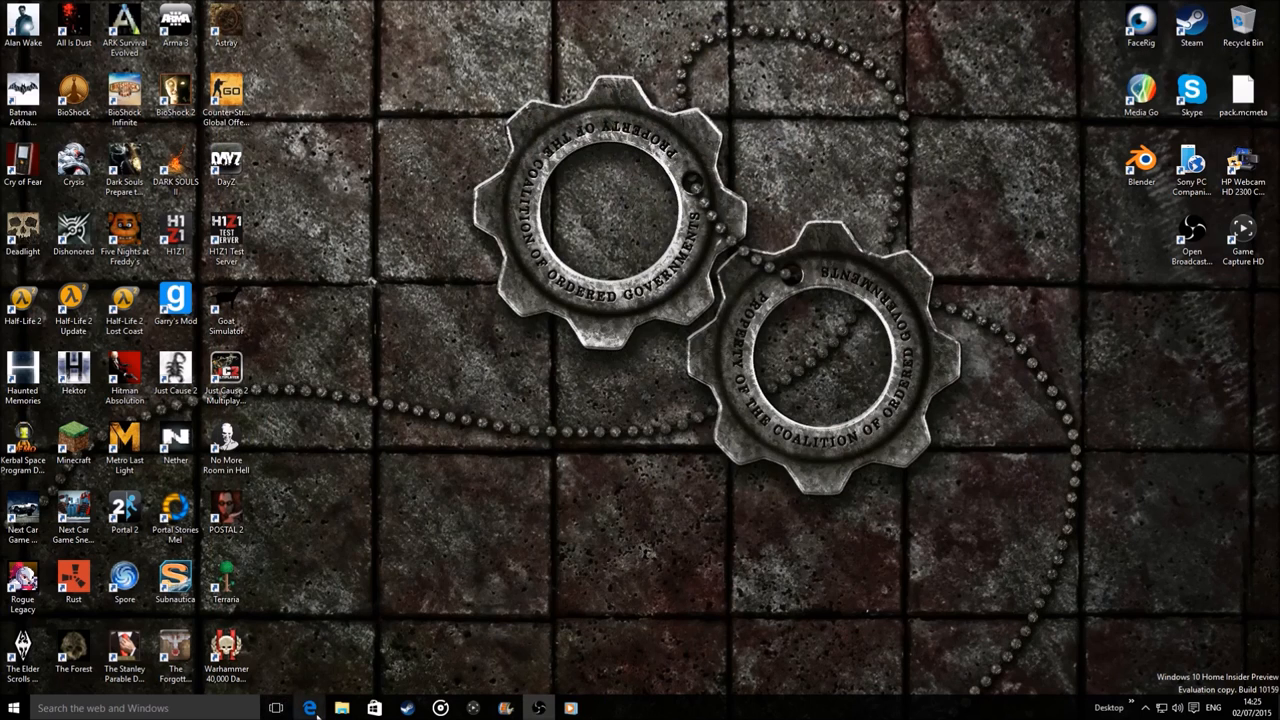
Launch Microsoft Edge and browse its basic and advanced settings
{"action": "left_click", "coordinate": [309, 708]}
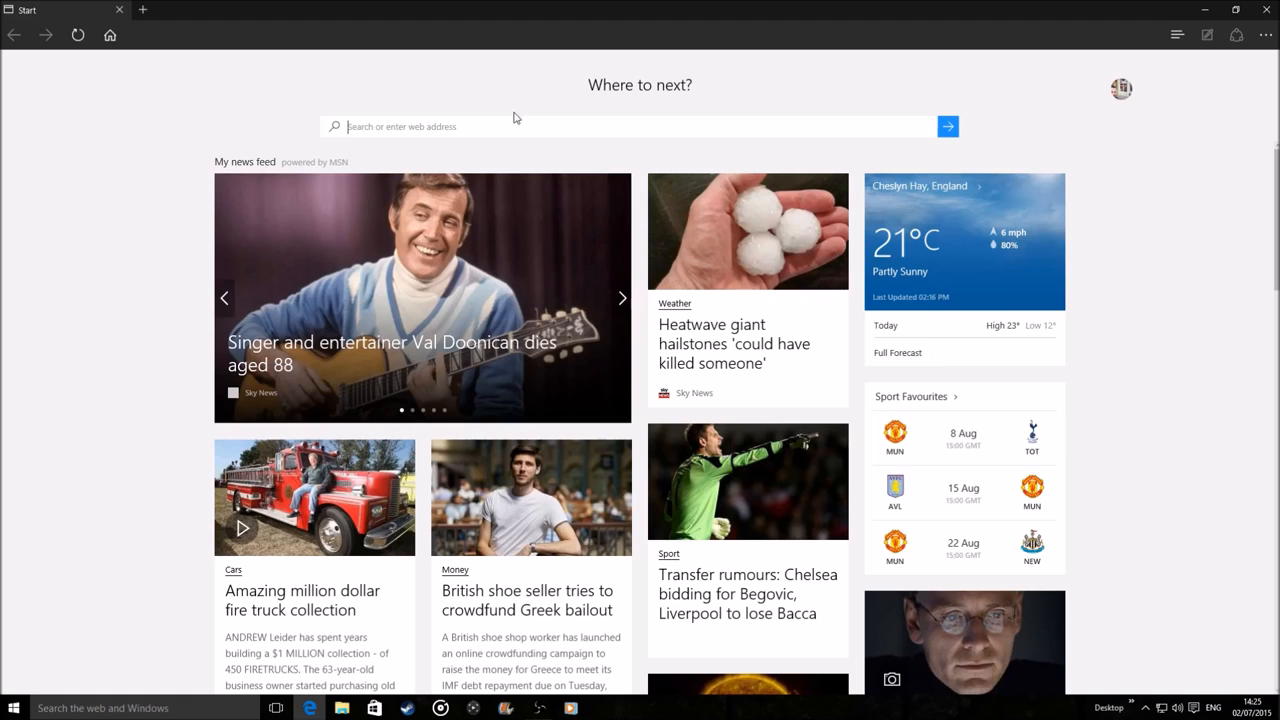
{"action": "mouse_move", "coordinate": [170, 68]}
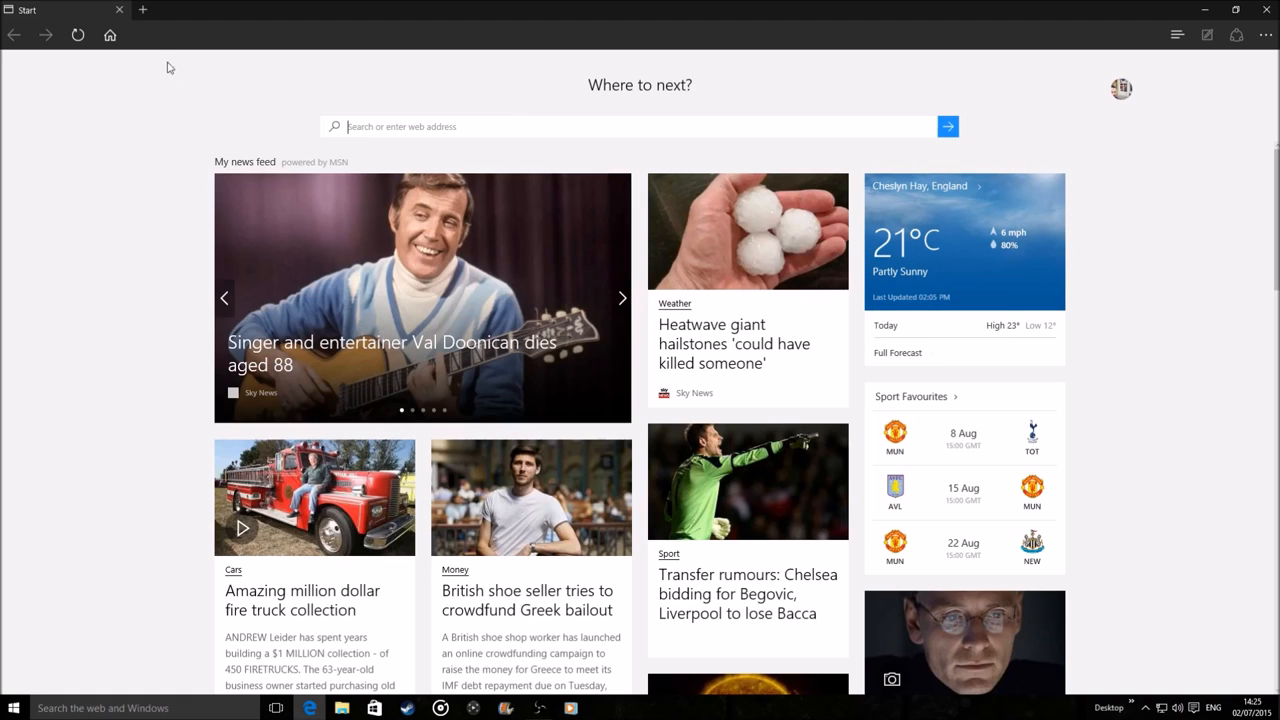
{"action": "mouse_move", "coordinate": [110, 35]}
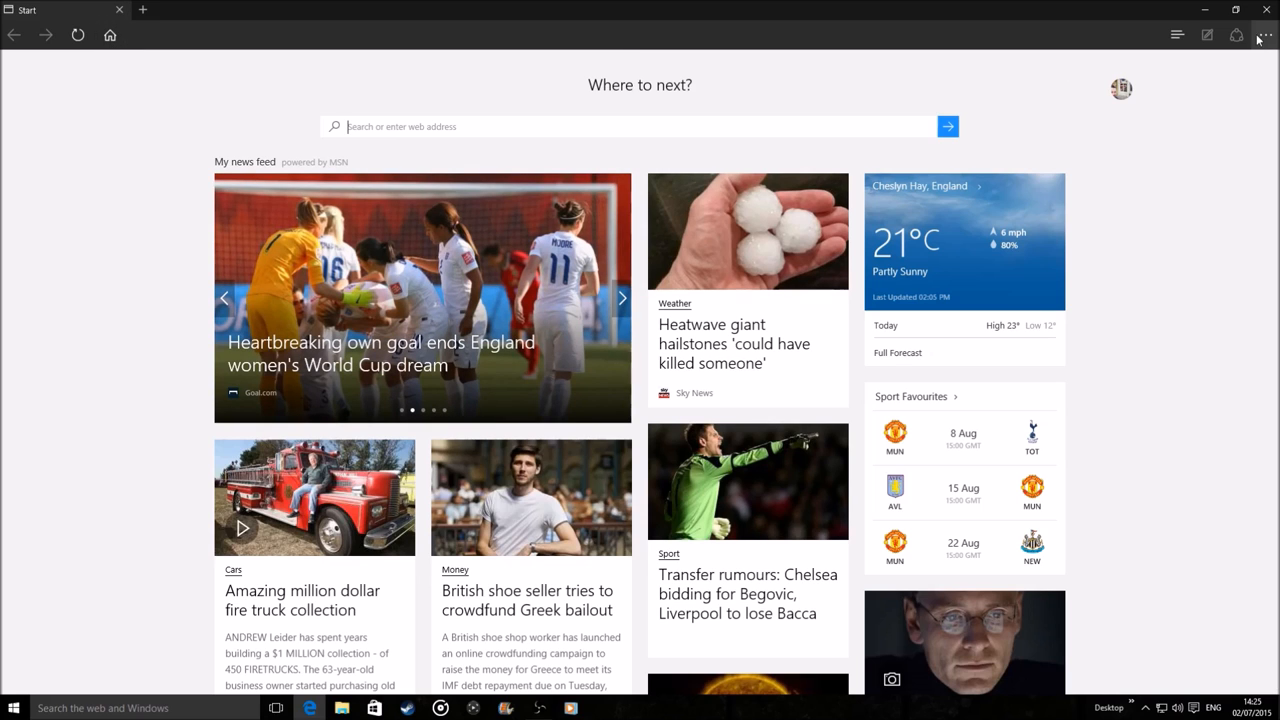
{"action": "left_click", "coordinate": [1266, 35]}
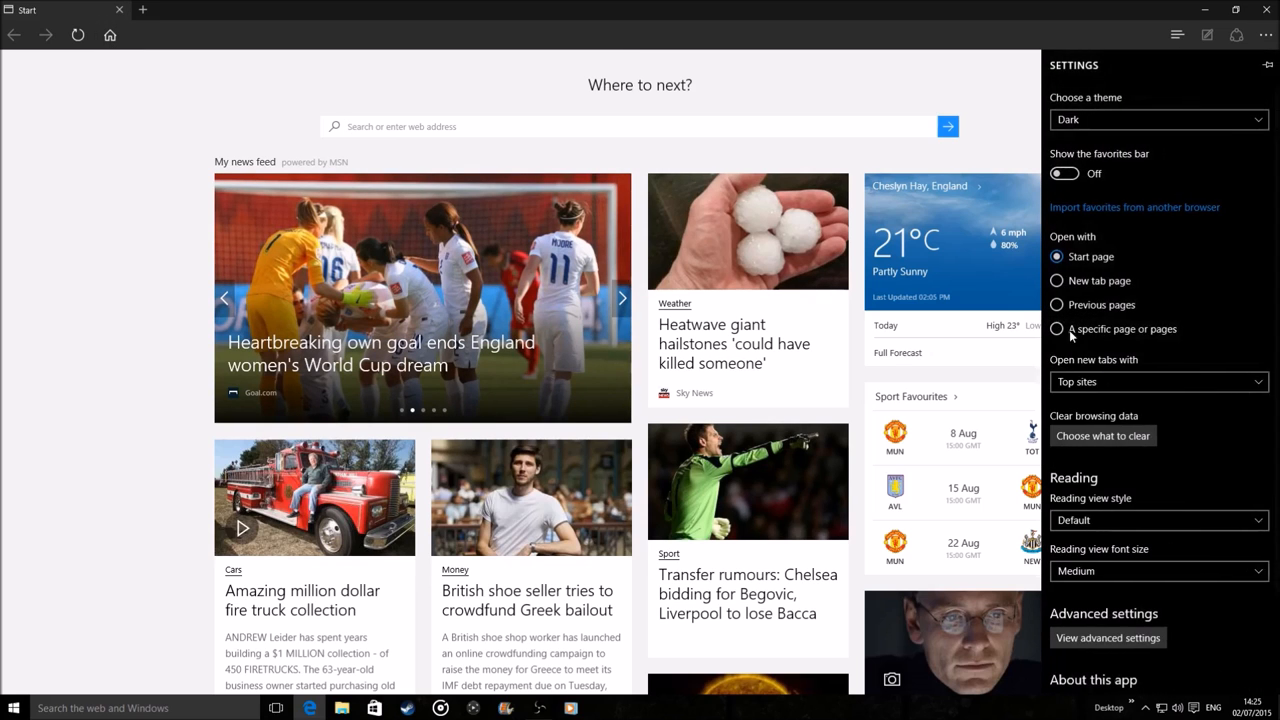
{"action": "scroll", "scroll_direction": "down", "scroll_amount": 3}
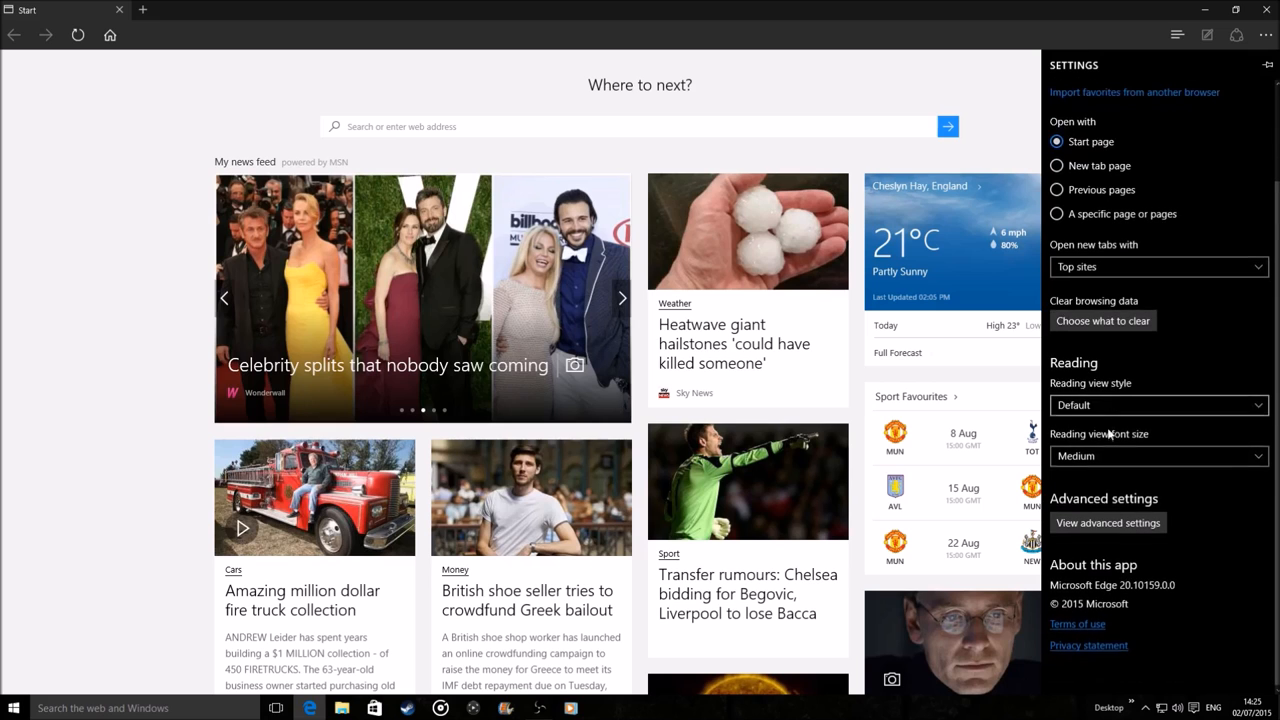
{"action": "left_click", "coordinate": [1107, 522]}
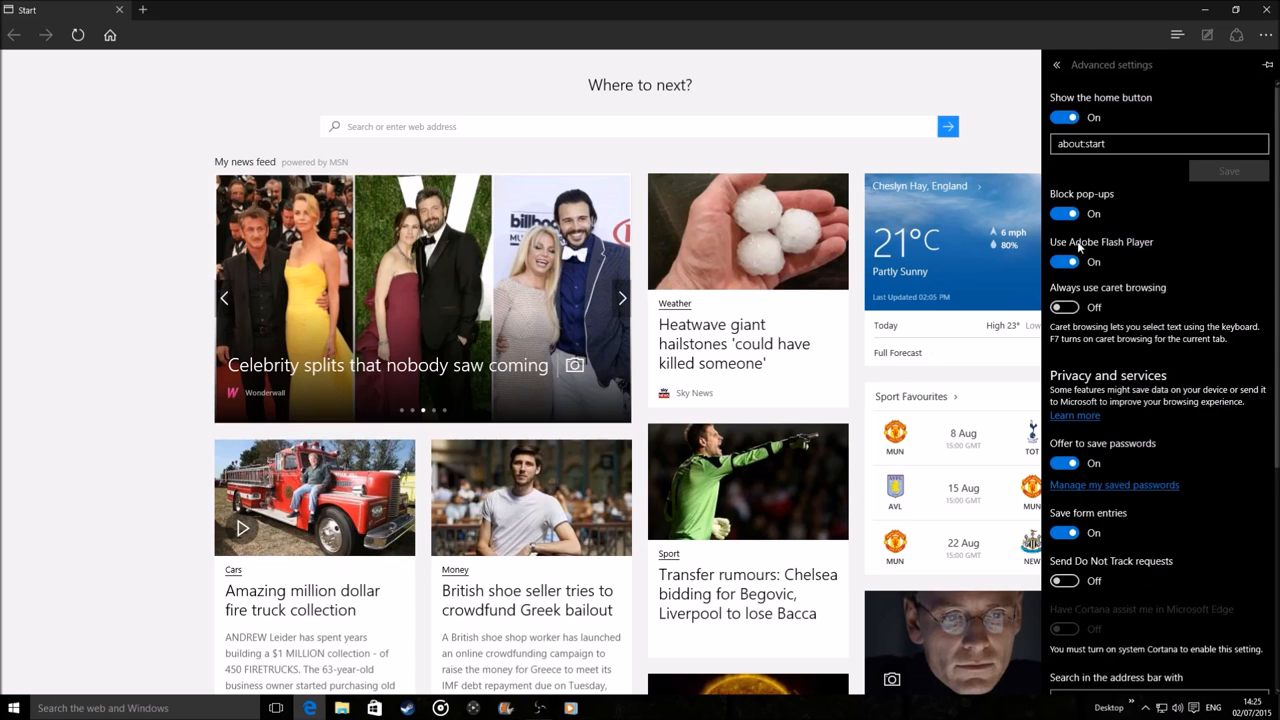
{"action": "scroll", "scroll_direction": "down", "scroll_amount": 3}
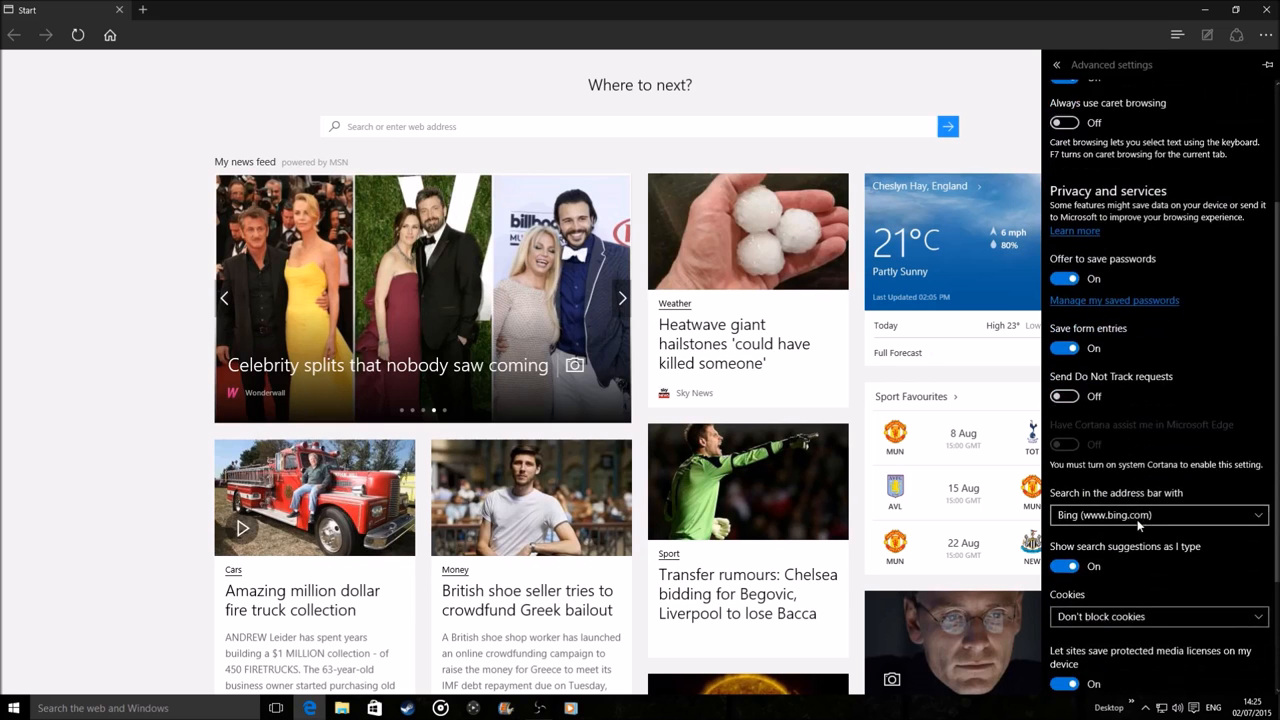
{"action": "scroll", "scroll_direction": "up", "scroll_amount": 3}
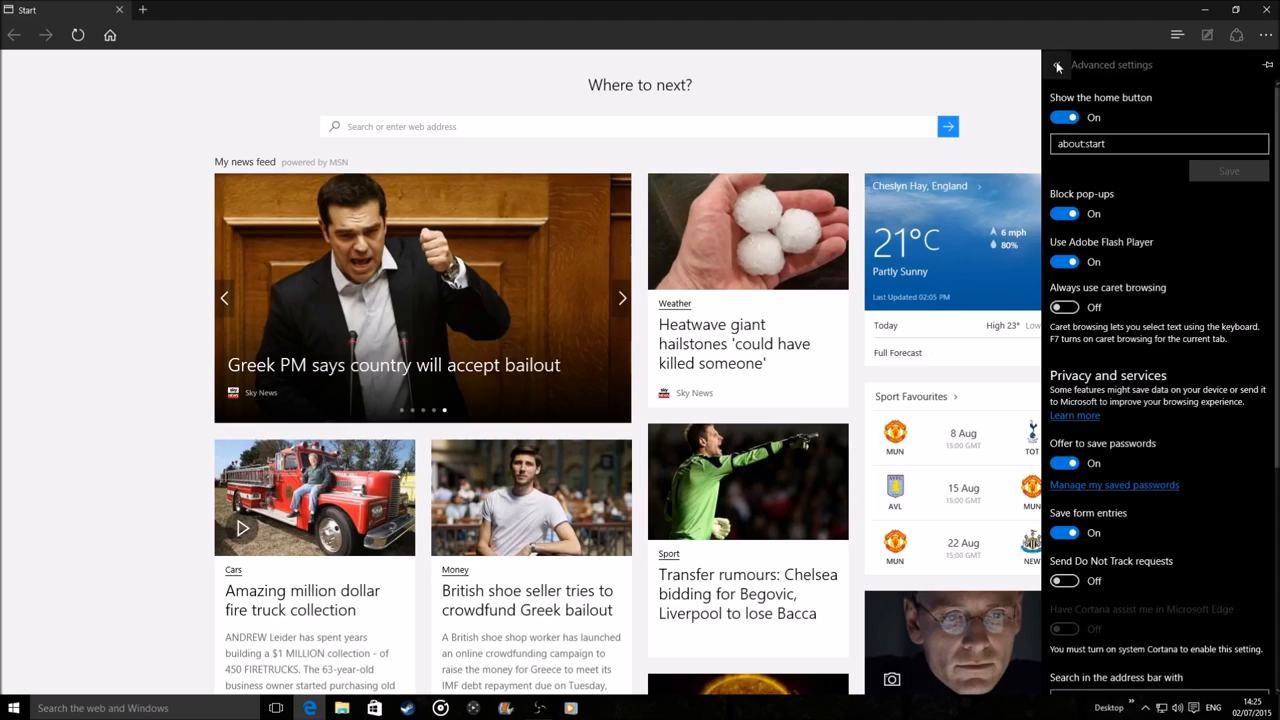
Back in the main settings list, keep the Dark theme
{"action": "left_click", "coordinate": [1057, 64]}
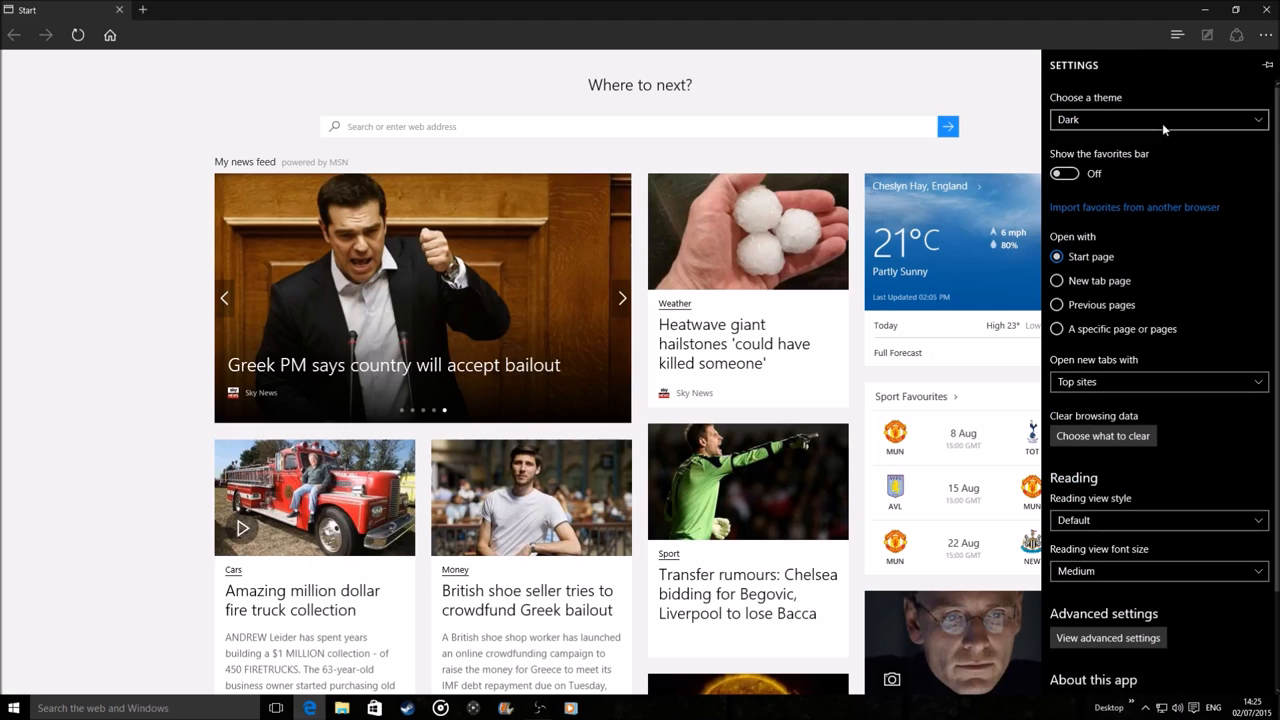
{"action": "left_click", "coordinate": [1158, 119]}
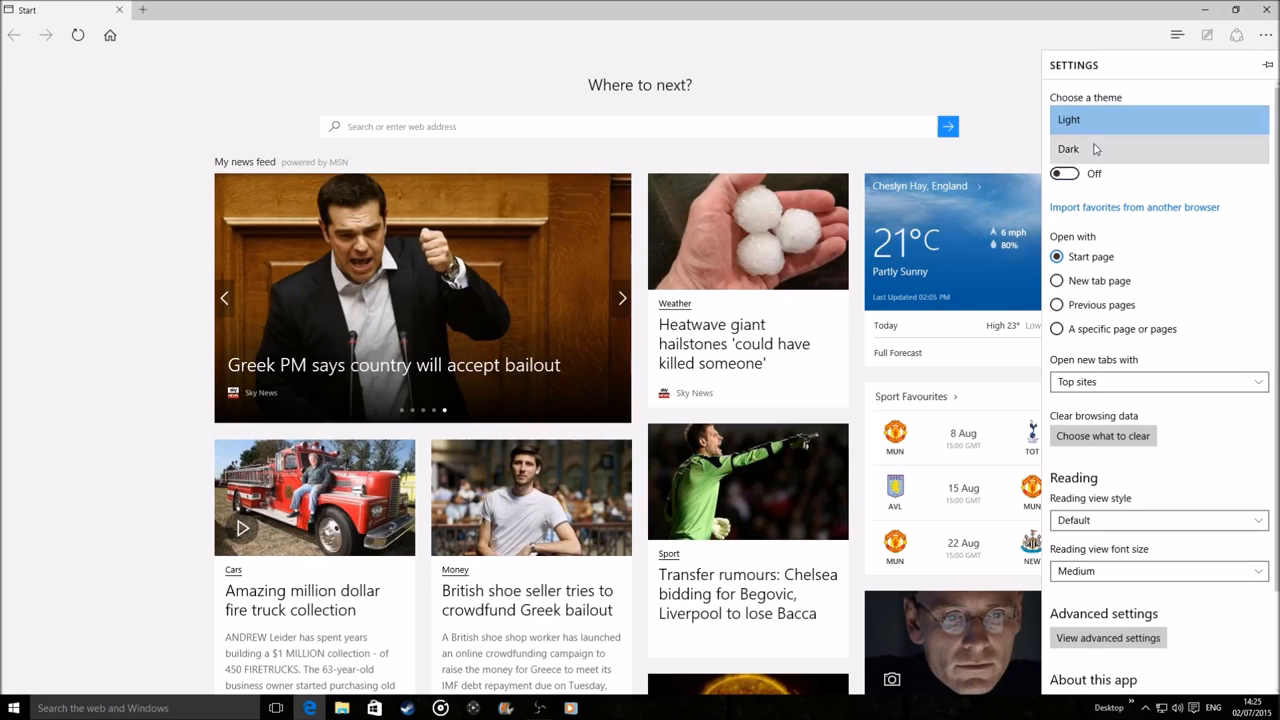
{"action": "left_click", "coordinate": [1068, 148]}
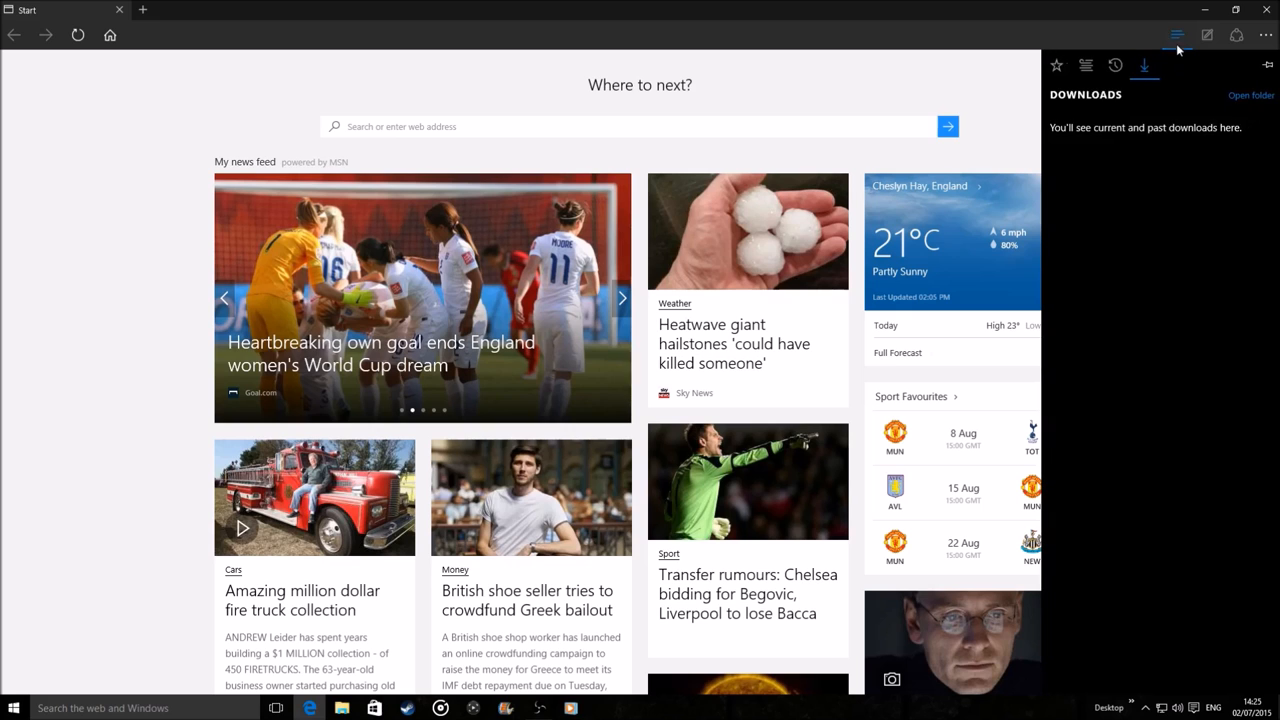
Open the MoonMonkeyHinz YouTube channel from Edge's Favorites list
{"action": "left_click", "coordinate": [1056, 65]}
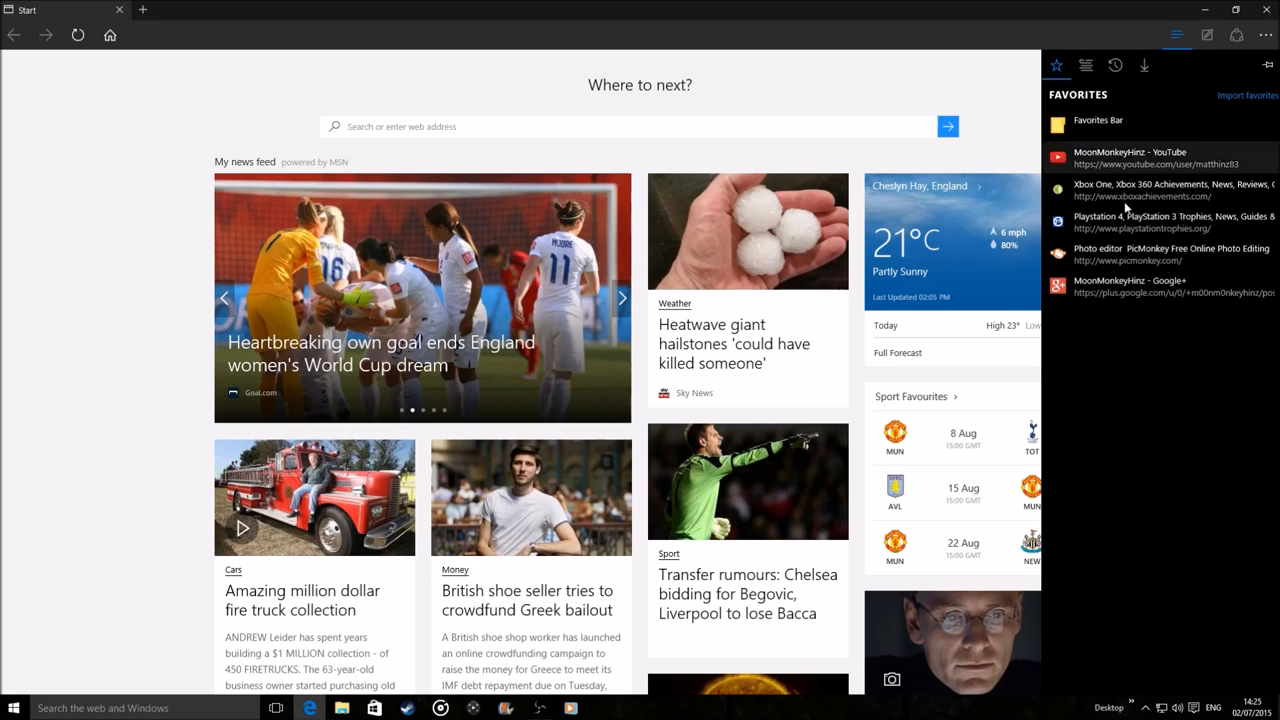
{"action": "mouse_move", "coordinate": [1148, 230]}
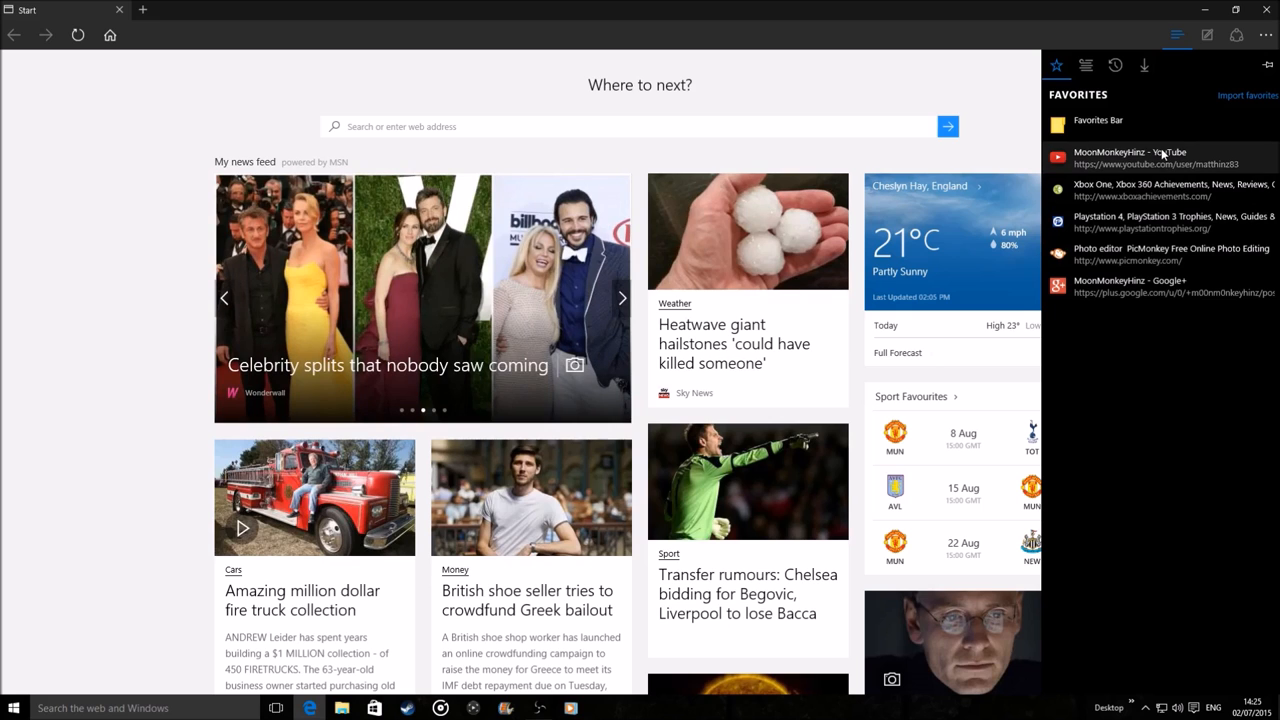
{"action": "left_click", "coordinate": [1130, 157]}
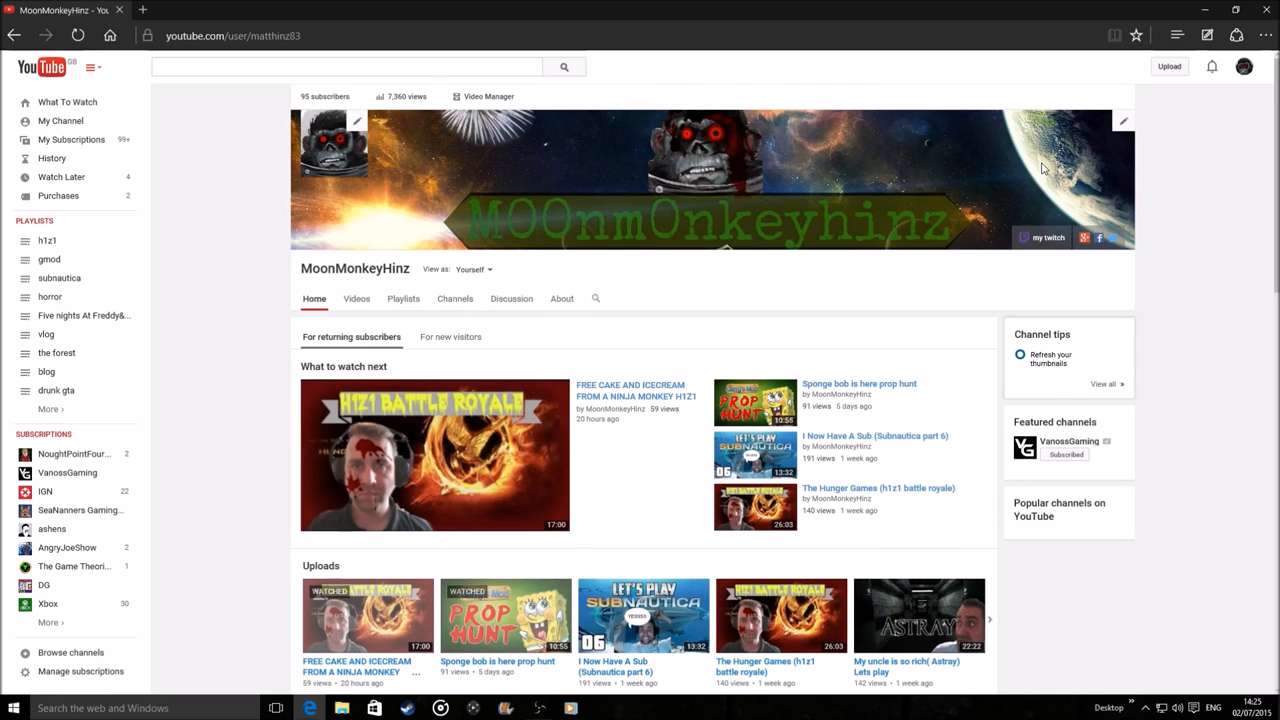
{"action": "mouse_move", "coordinate": [598, 223]}
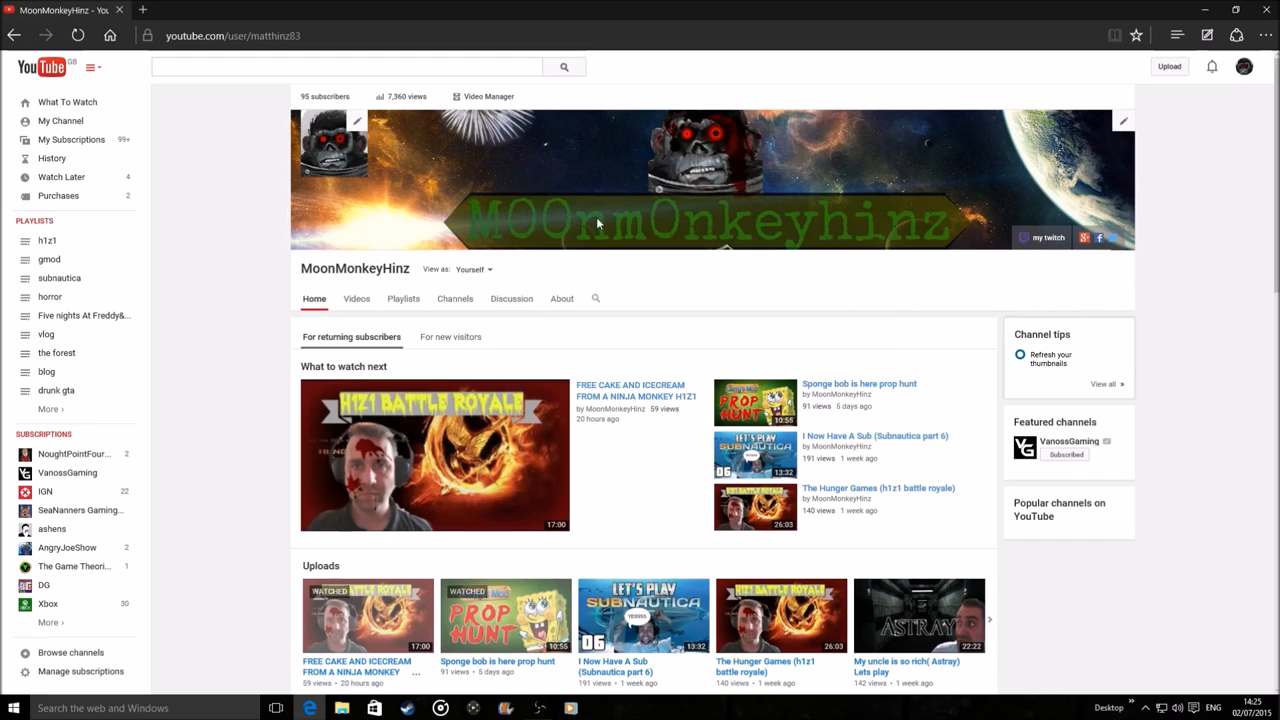
{"action": "mouse_move", "coordinate": [568, 243]}
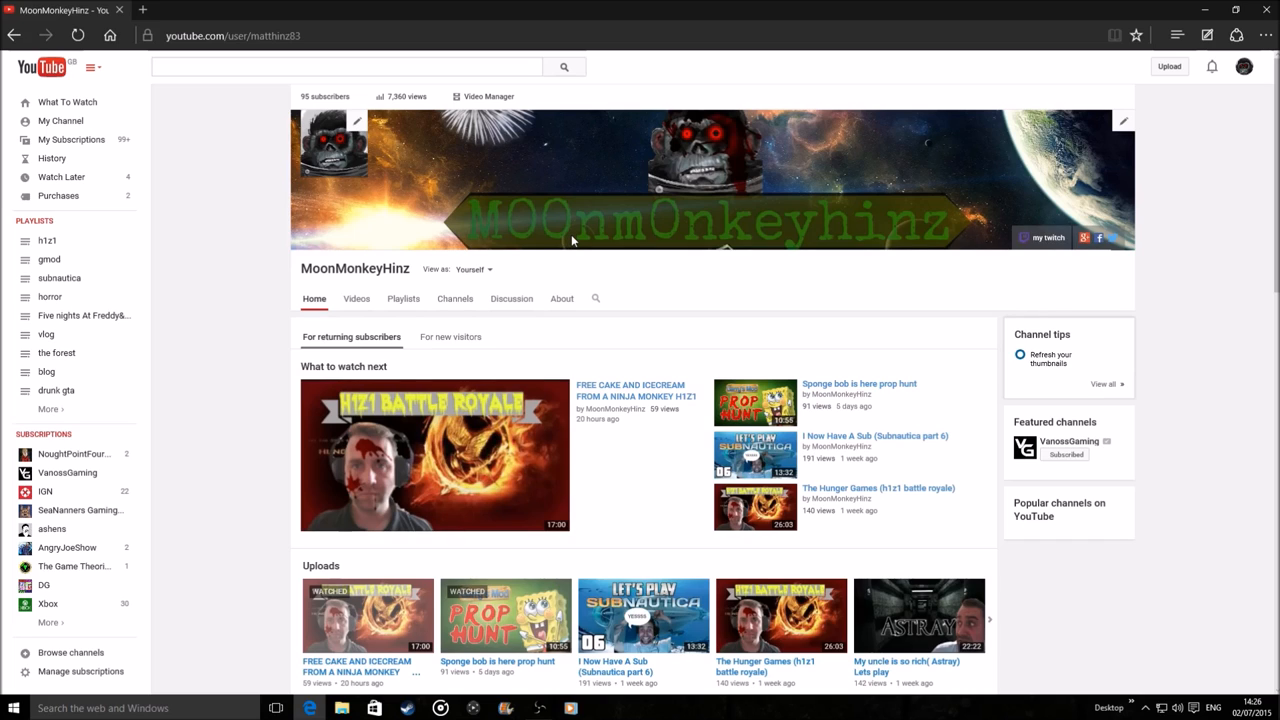
{"action": "mouse_move", "coordinate": [546, 248]}
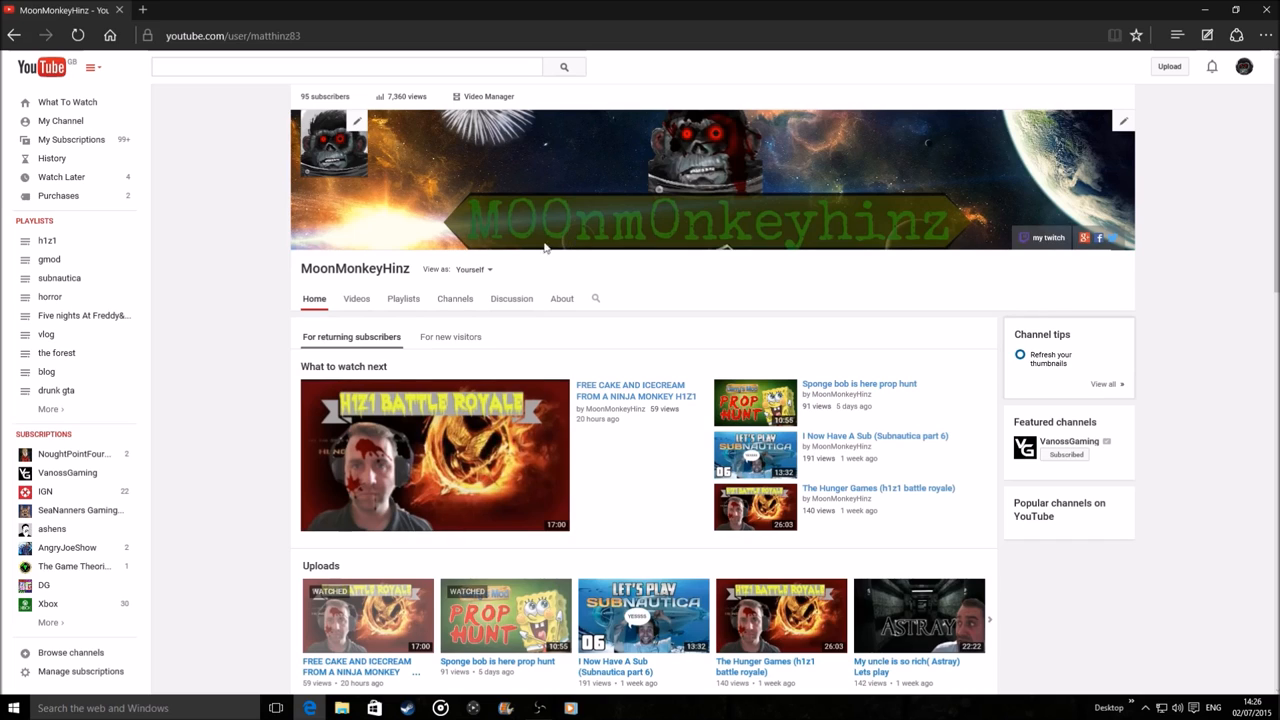
Search YouTube for 'moonmonkeyhinz' and scroll through the channel's video results
{"action": "left_click", "coordinate": [345, 66]}
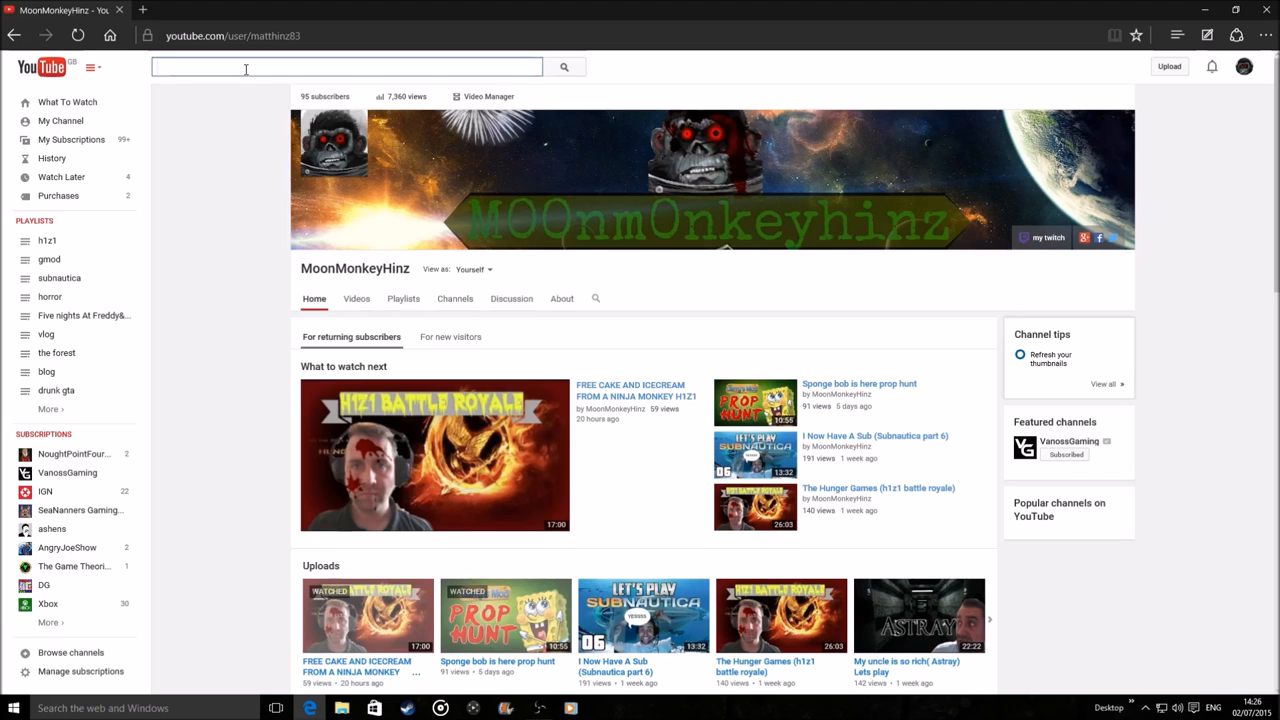
{"action": "type", "text": "moon"}
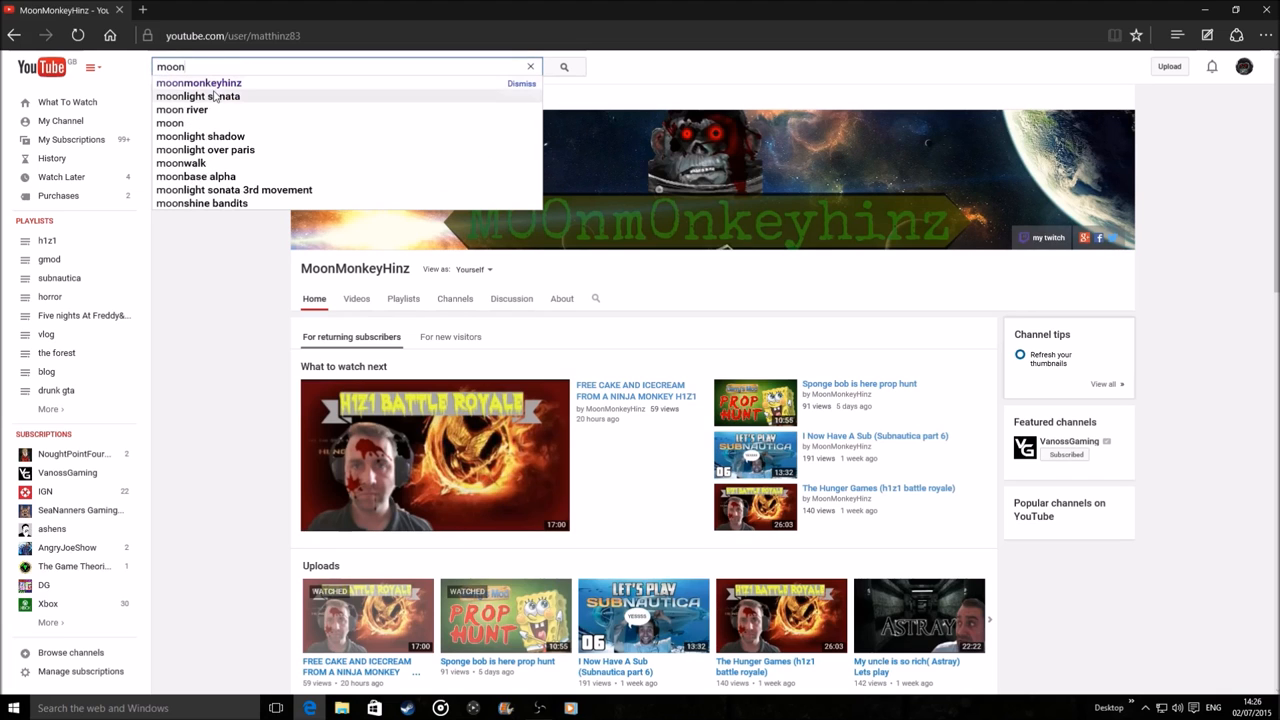
{"action": "left_click", "coordinate": [198, 82]}
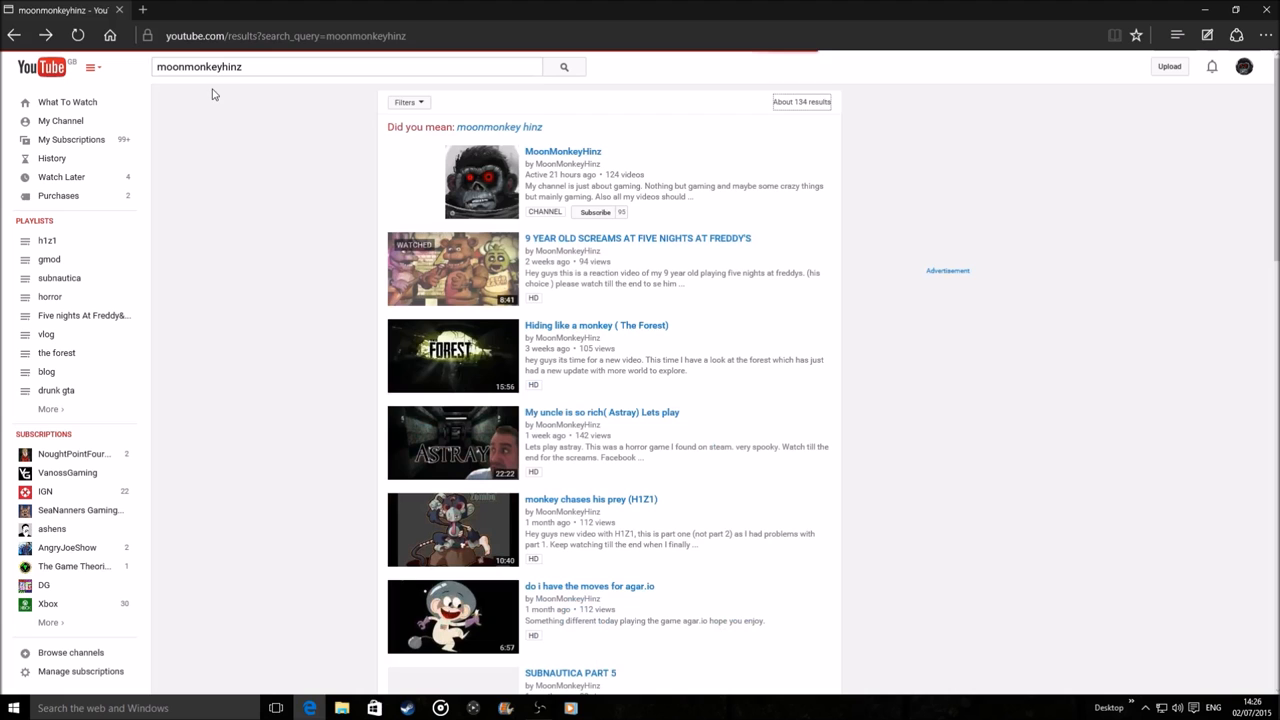
{"action": "scroll", "scroll_direction": "down", "scroll_amount": 3}
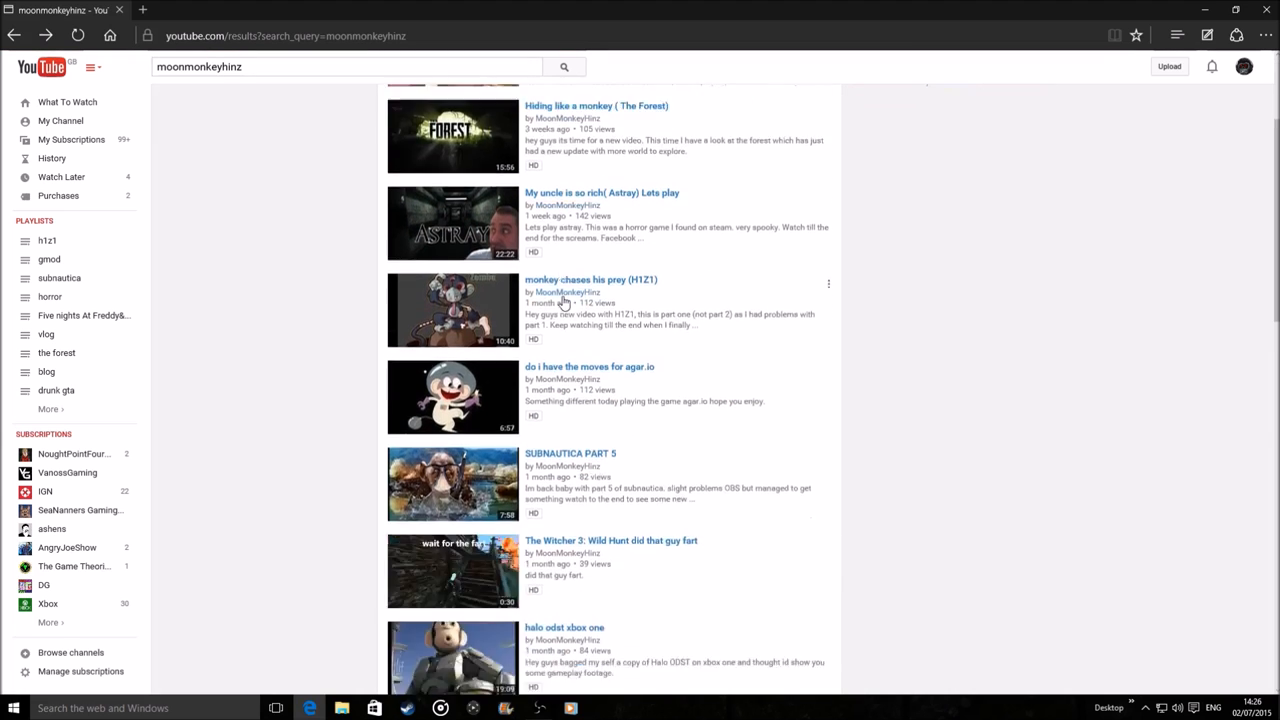
{"action": "scroll", "scroll_direction": "down", "scroll_amount": 3}
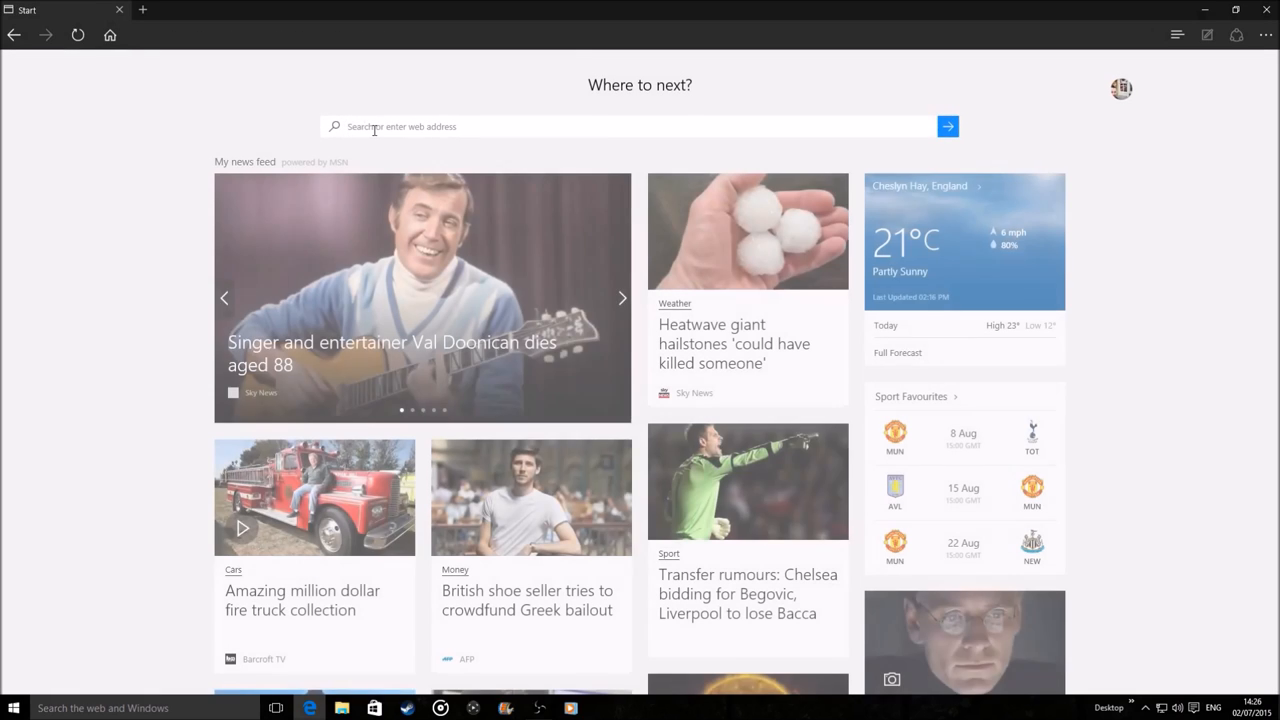
Search Bing for 'moonmonkeyhinz', view the Videos results, then close Edge
{"action": "type", "text": "m"}
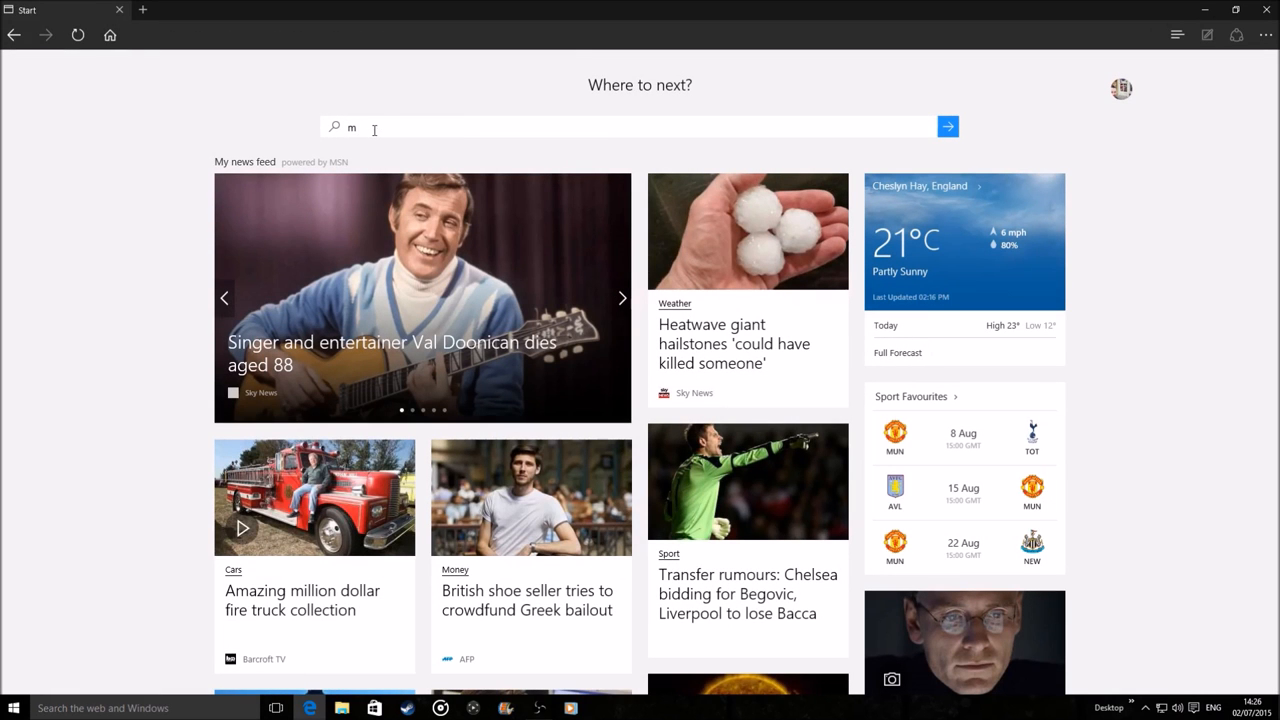
{"action": "type", "text": "oonmonkey"}
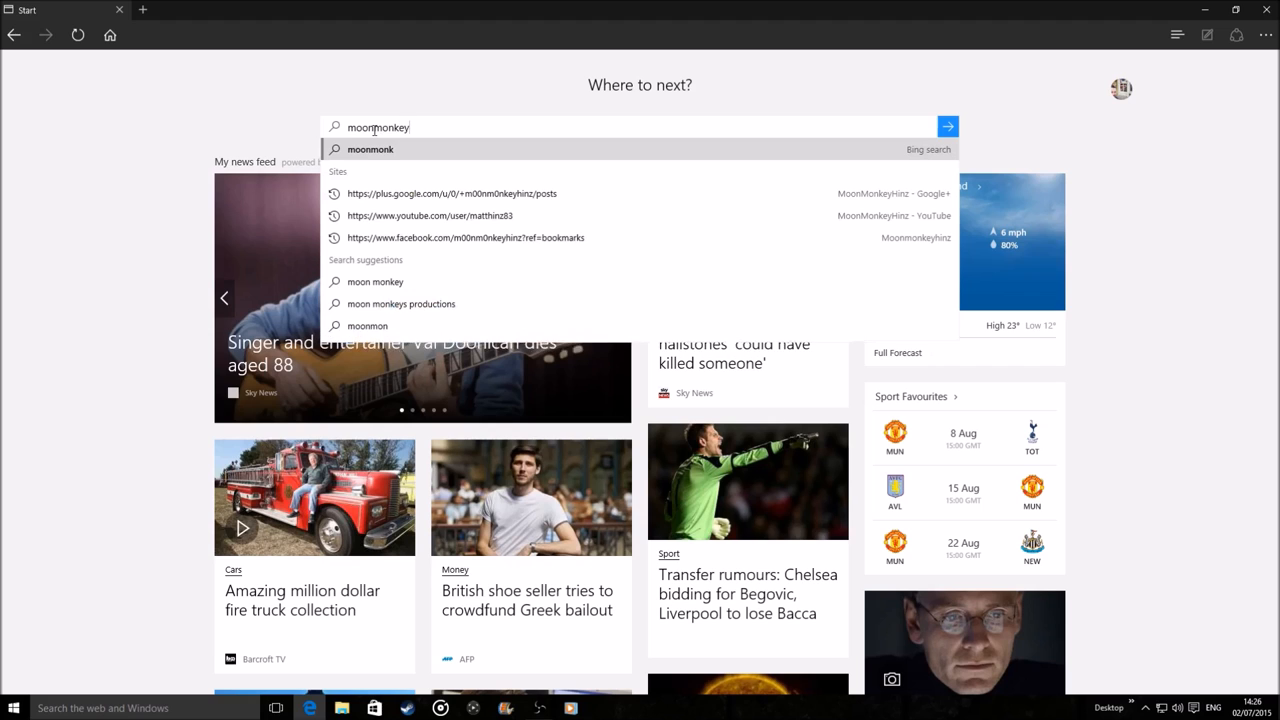
{"action": "type", "text": "hinz"}
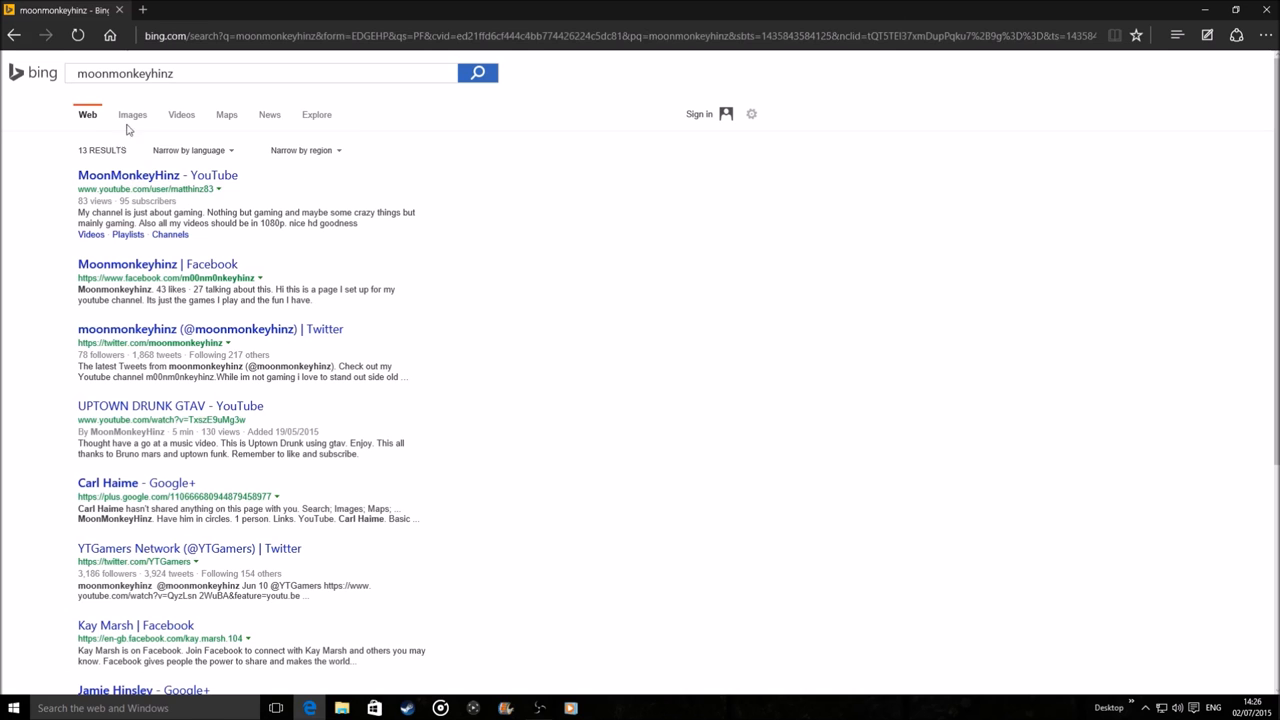
{"action": "left_click", "coordinate": [182, 114]}
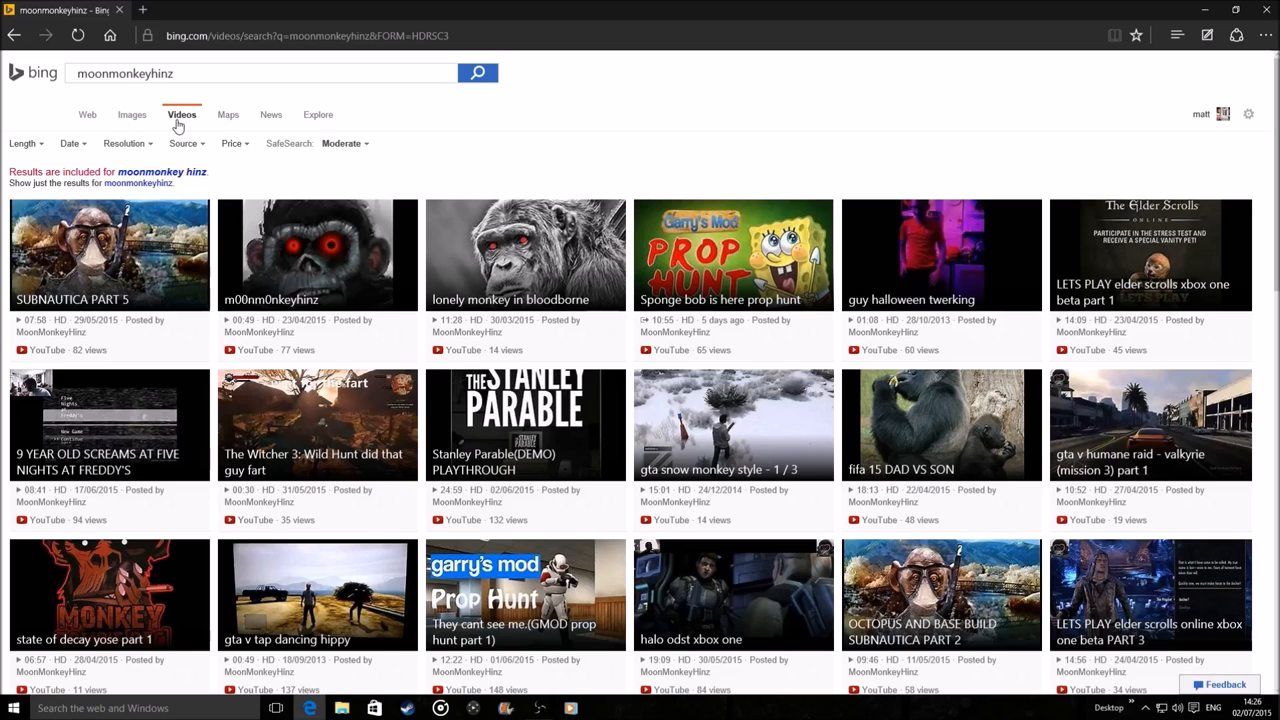
{"action": "left_click", "coordinate": [88, 114]}
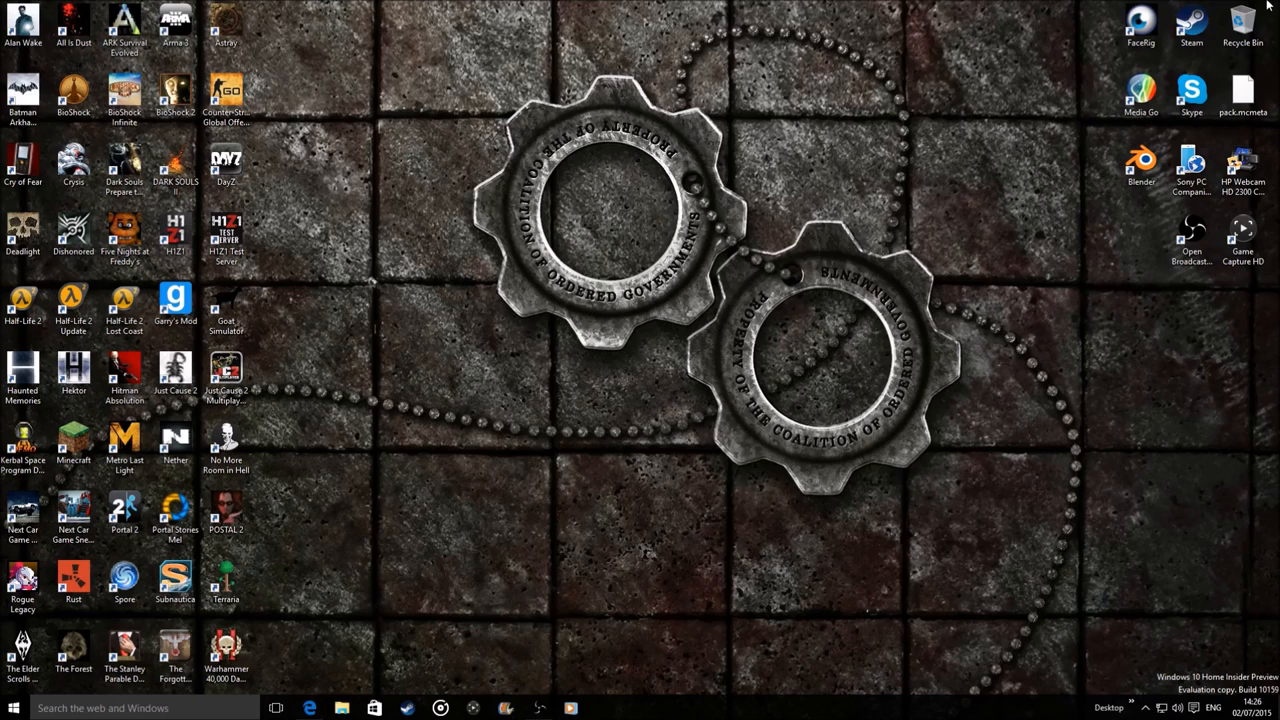
{"action": "mouse_move", "coordinate": [678, 198]}
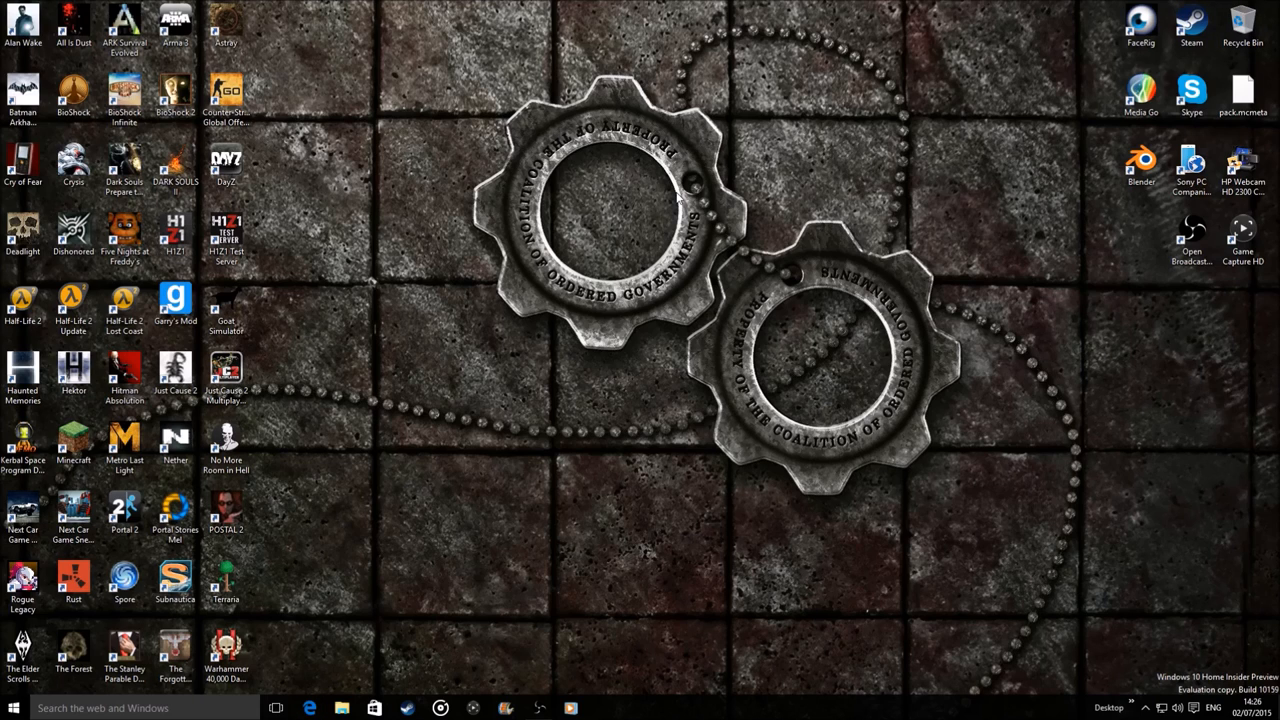